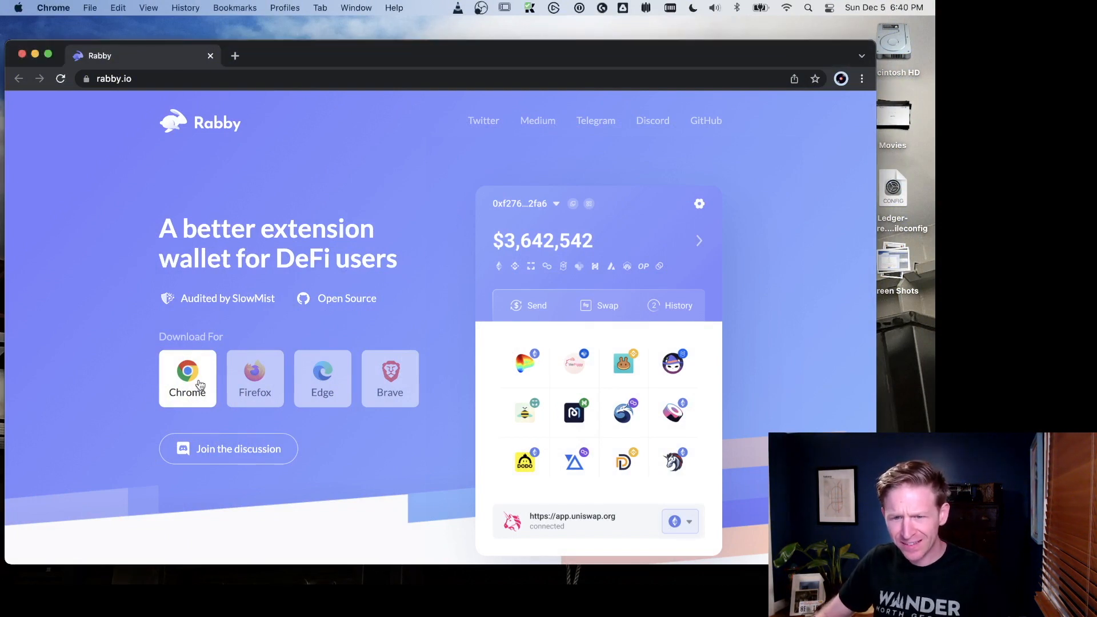
# Step: Add the Rabby extension to Chrome from its Web Store listing and dismiss the notice
pyautogui.click(187, 377)
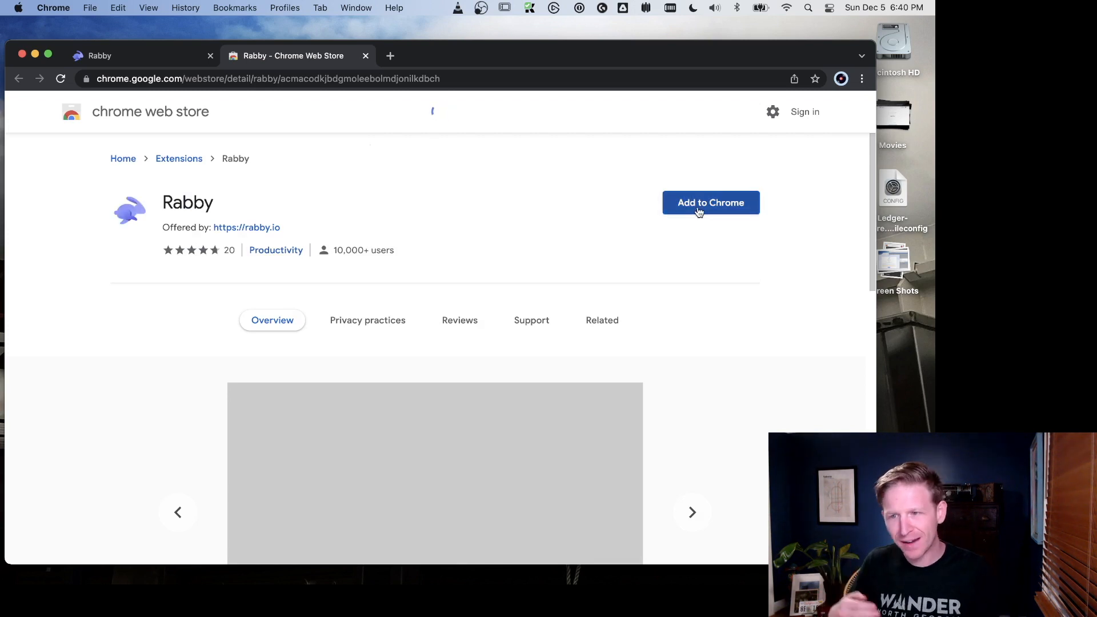
pyautogui.click(710, 202)
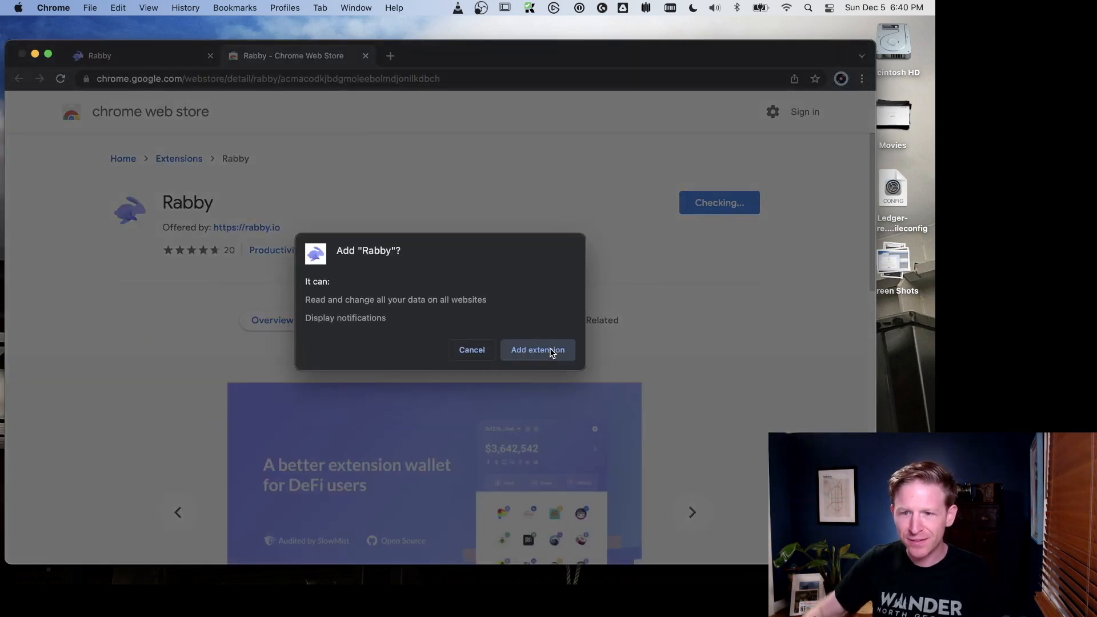
pyautogui.click(537, 350)
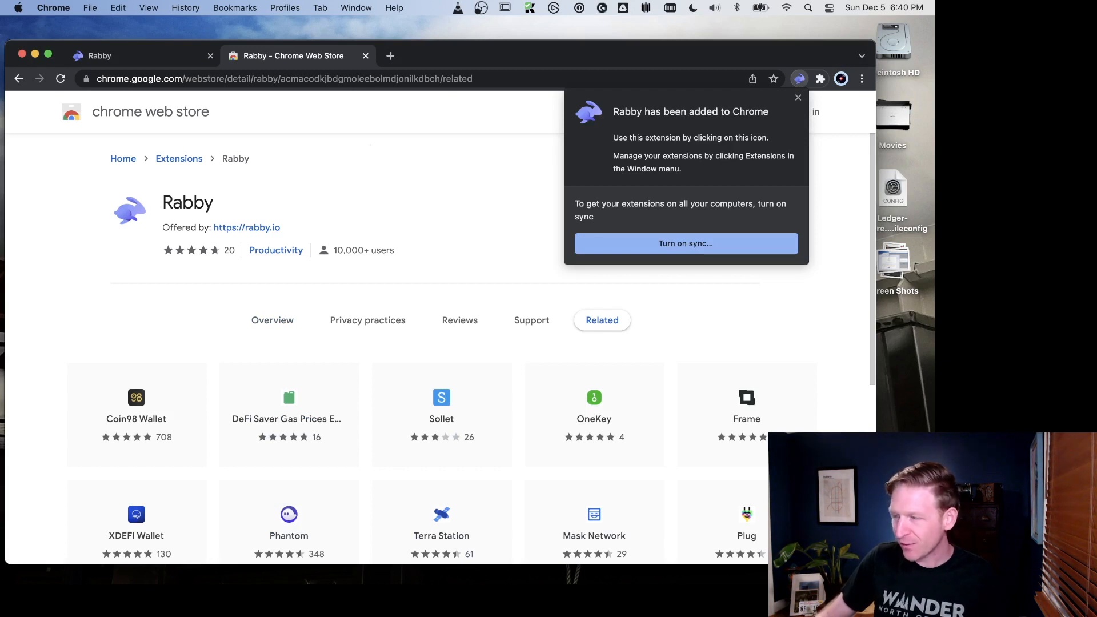
pyautogui.click(797, 97)
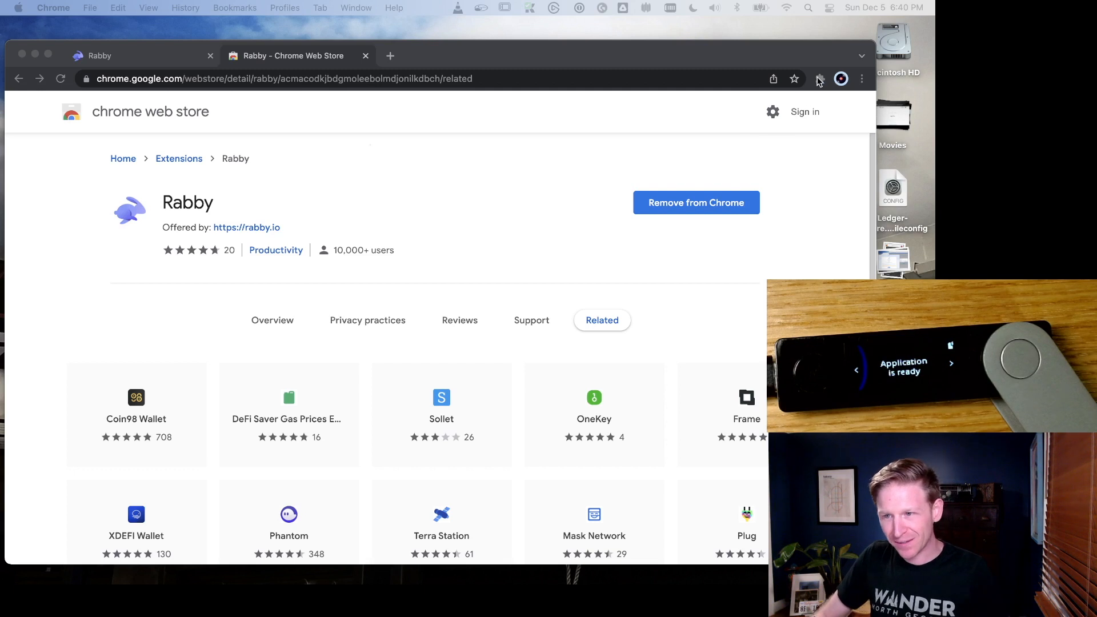
# Step: Pin Rabby from the Extensions menu and open its welcome screen
pyautogui.click(819, 78)
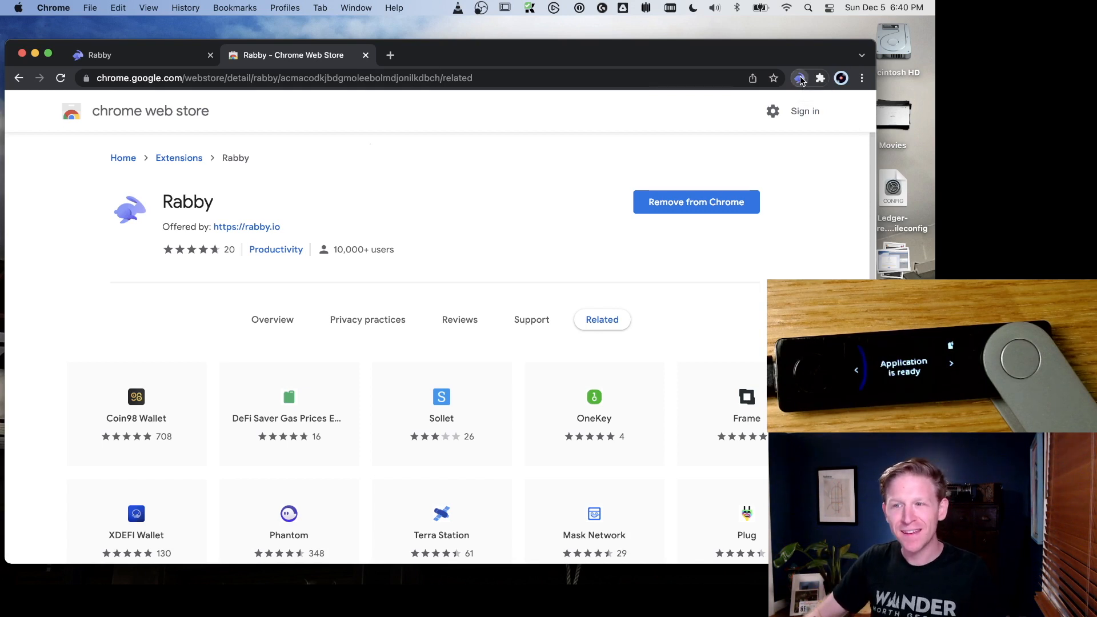
pyautogui.click(800, 77)
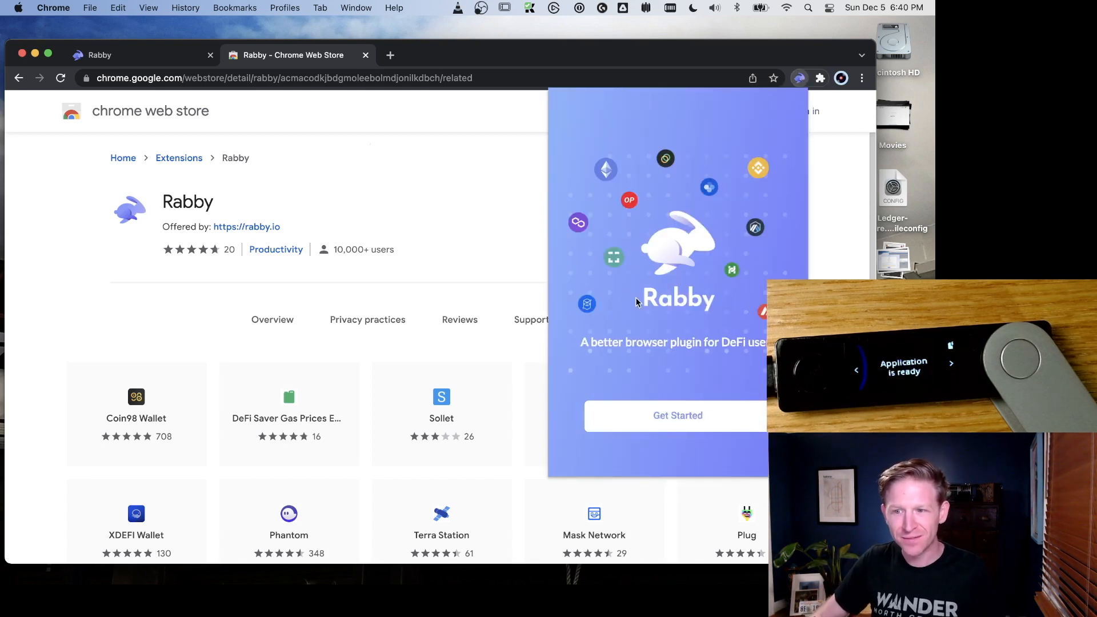
# Step: Start wallet setup, enter and confirm an unlock password
pyautogui.click(677, 415)
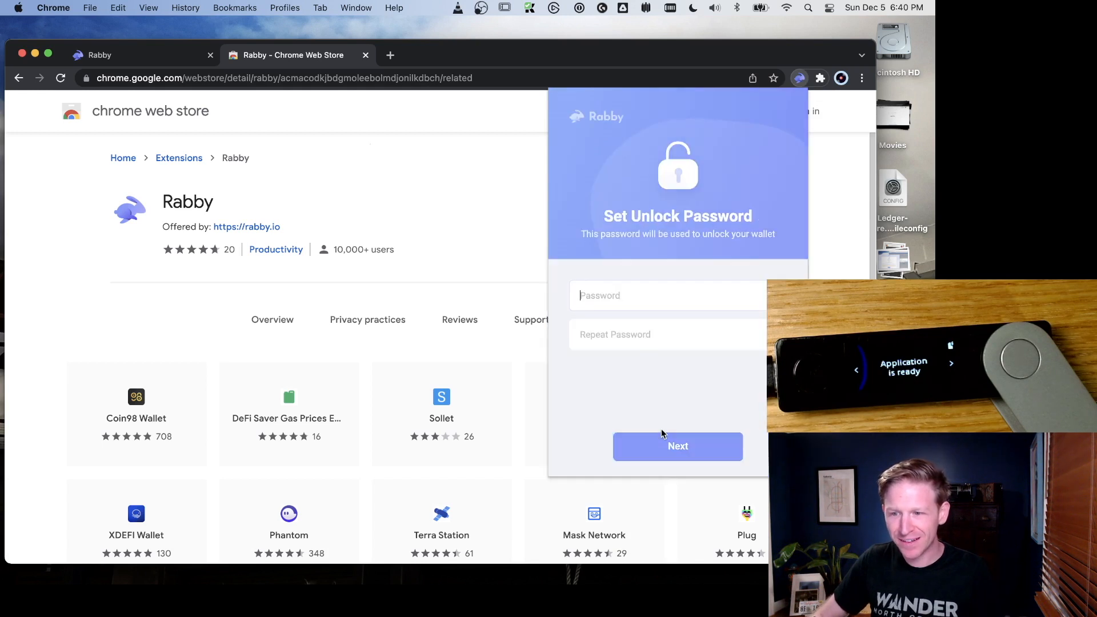
pyautogui.write('•••')
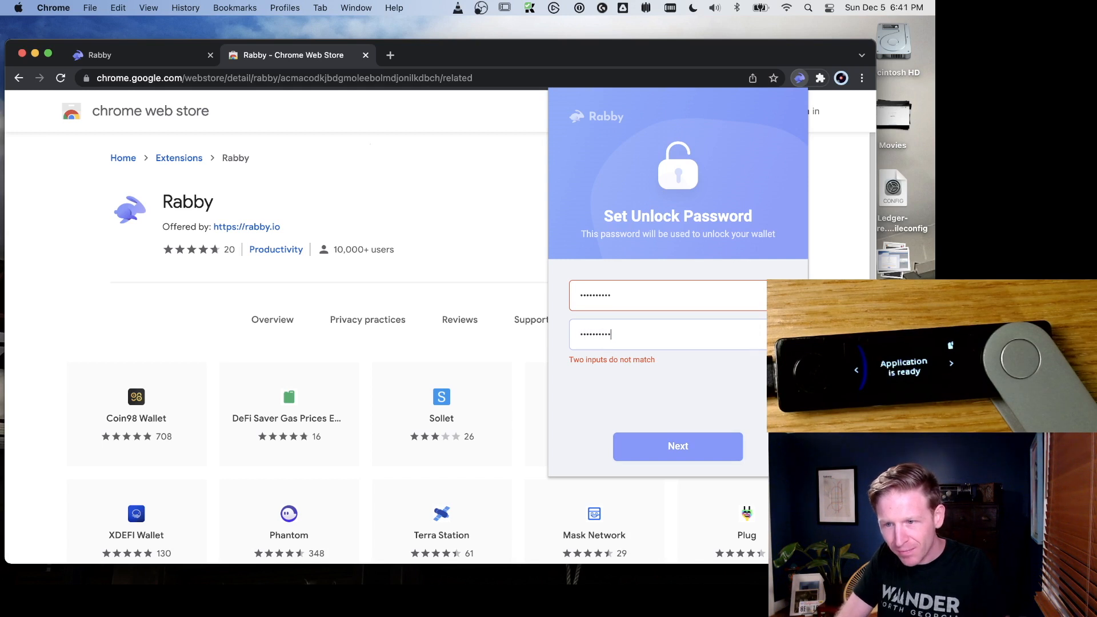
pyautogui.click(676, 446)
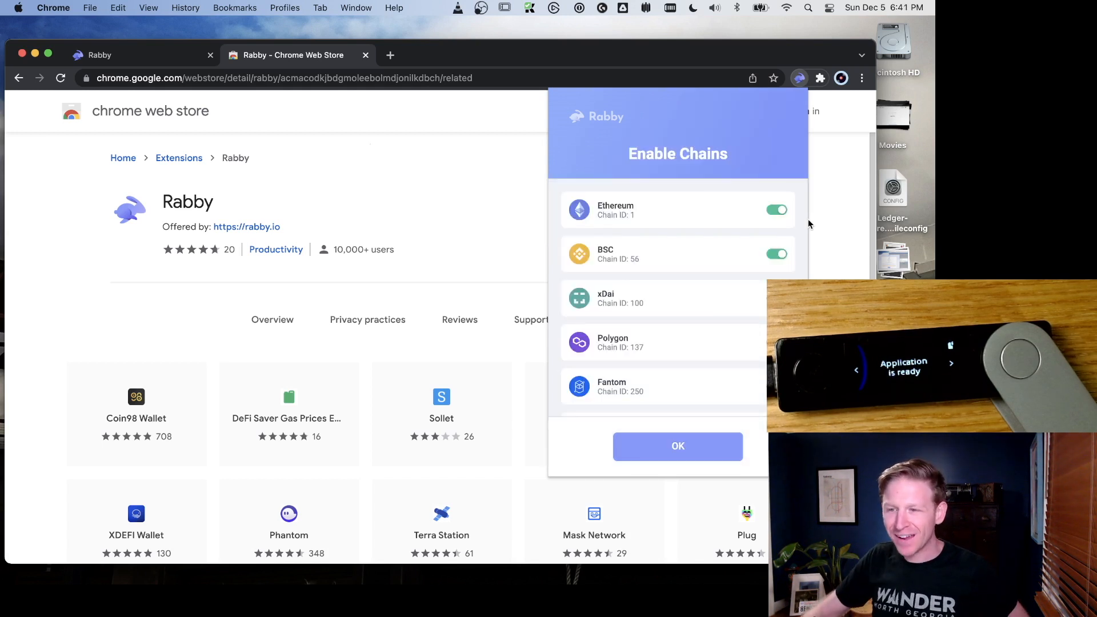
pyautogui.moveTo(677, 279)
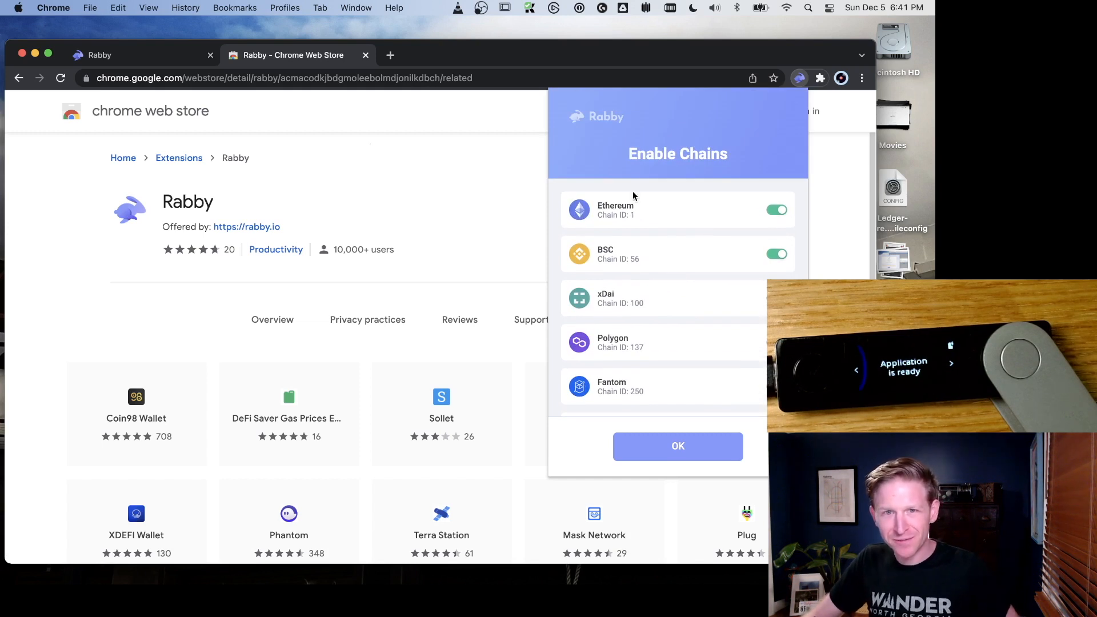
pyautogui.moveTo(620, 213)
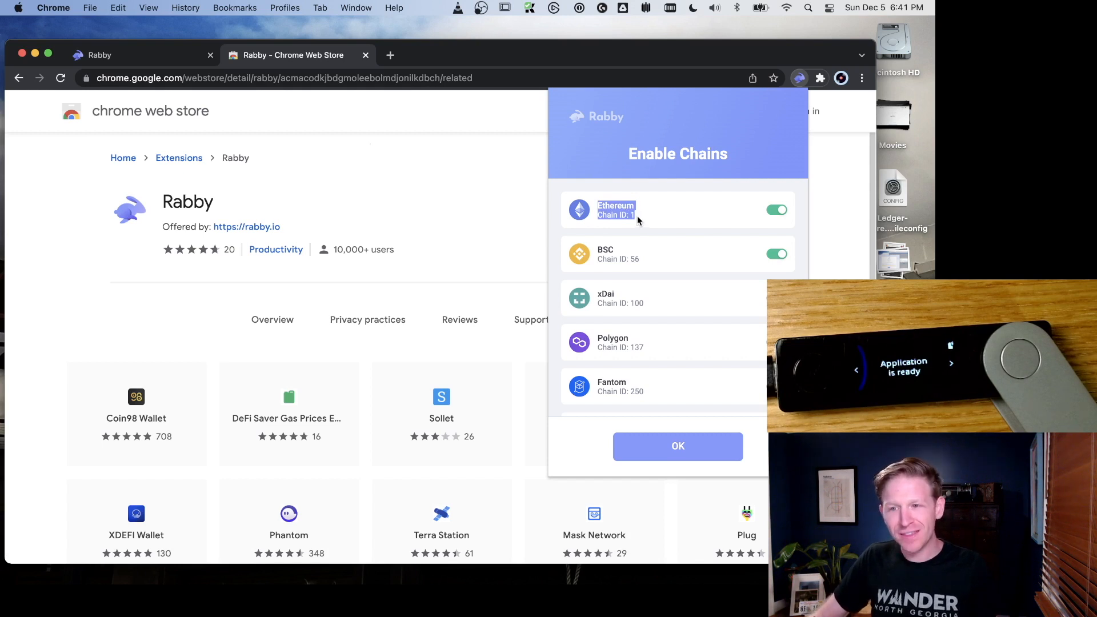
# Step: Review the Enable Chains list and confirm it with Ethereum and BSC on
pyautogui.scroll(-3)
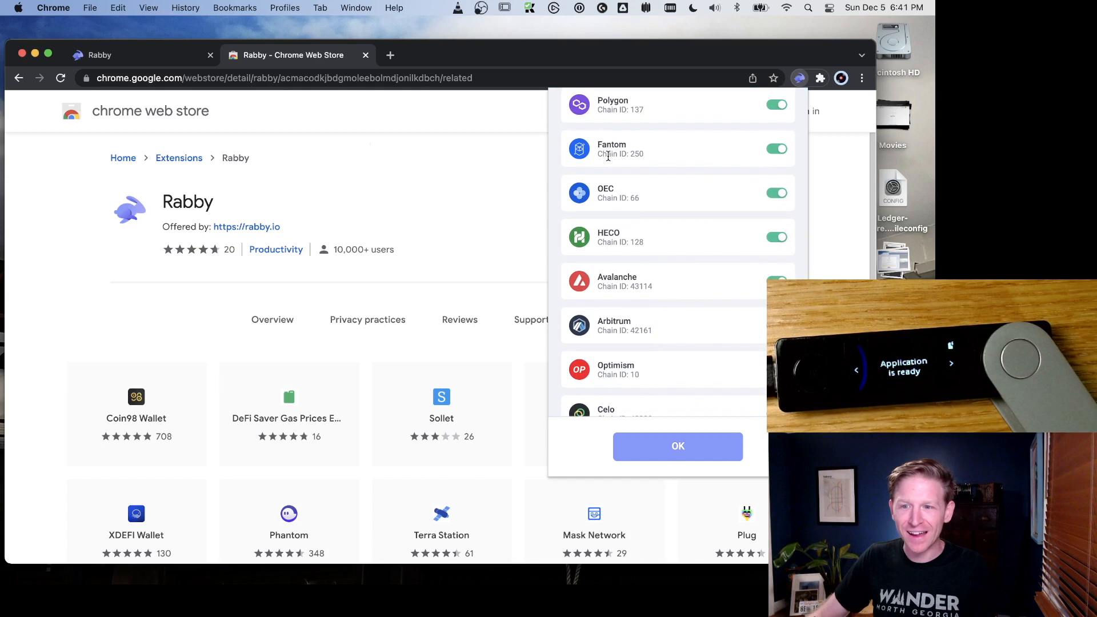
pyautogui.scroll(-3)
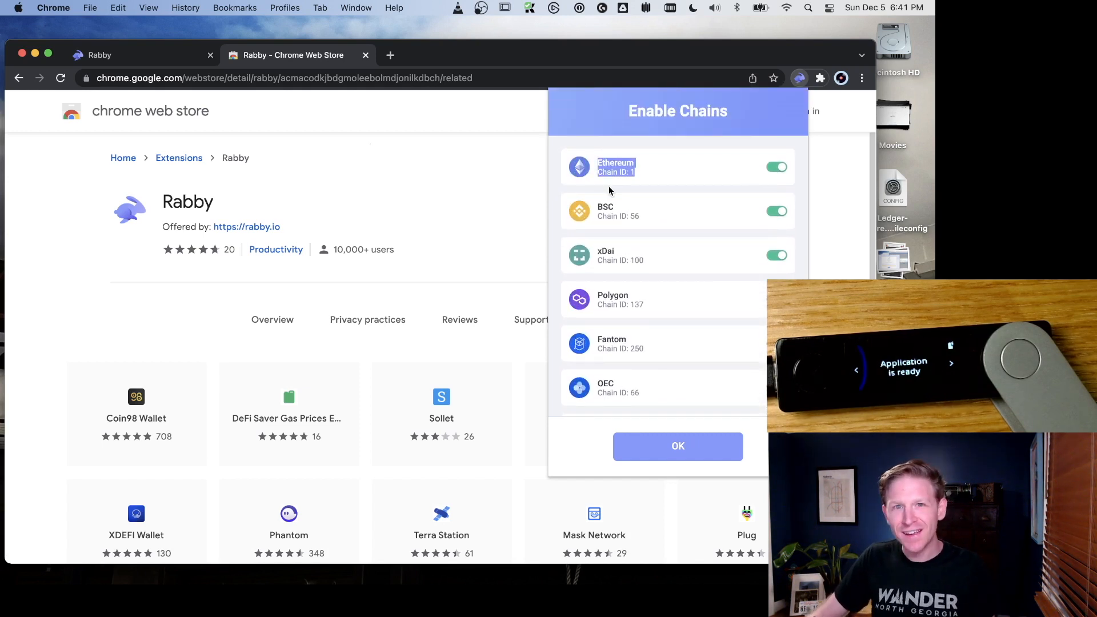
pyautogui.scroll(-3)
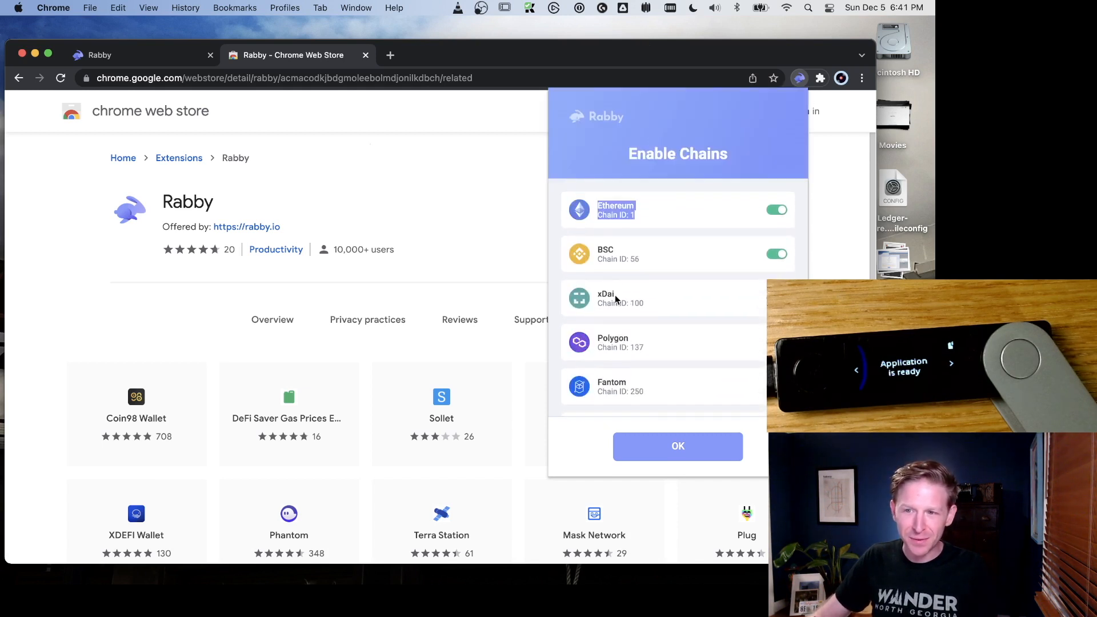
pyautogui.scroll(-3)
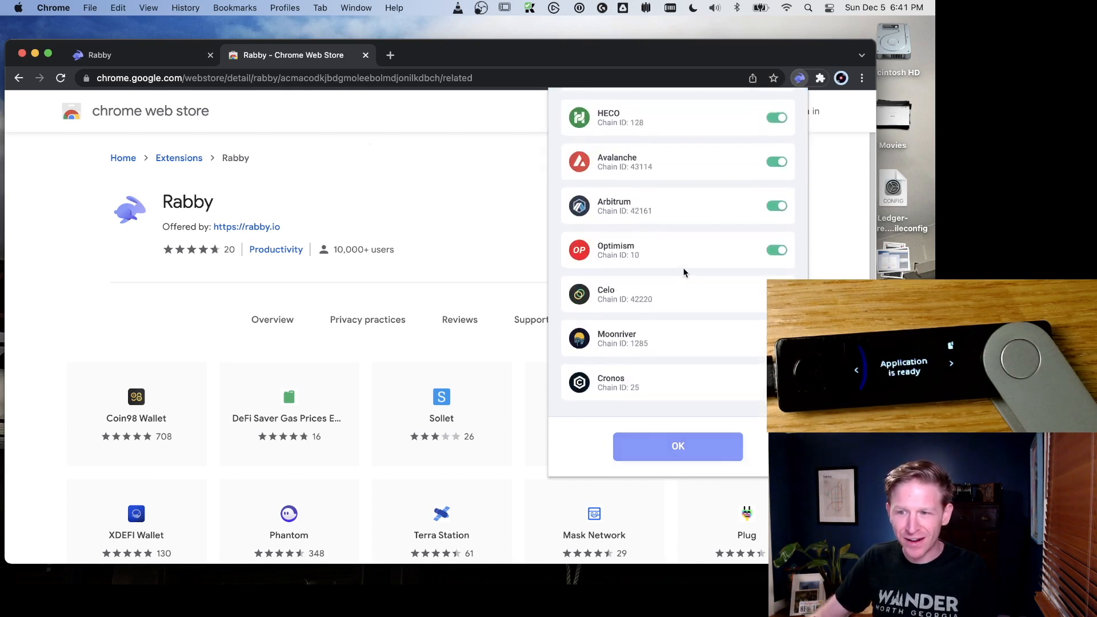
pyautogui.click(676, 446)
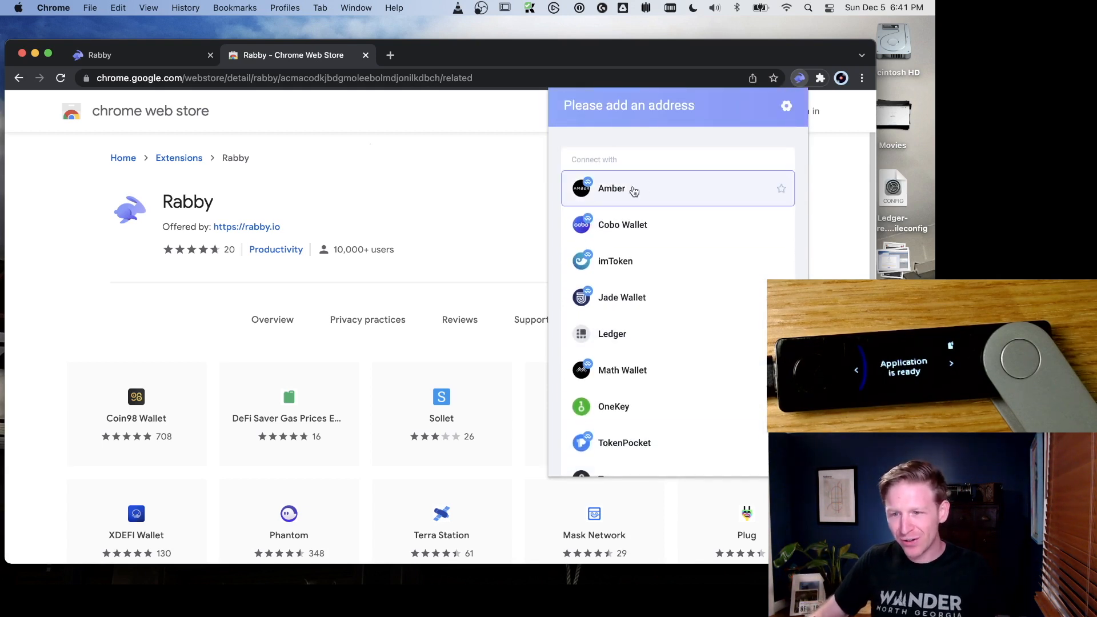
pyautogui.moveTo(611, 333)
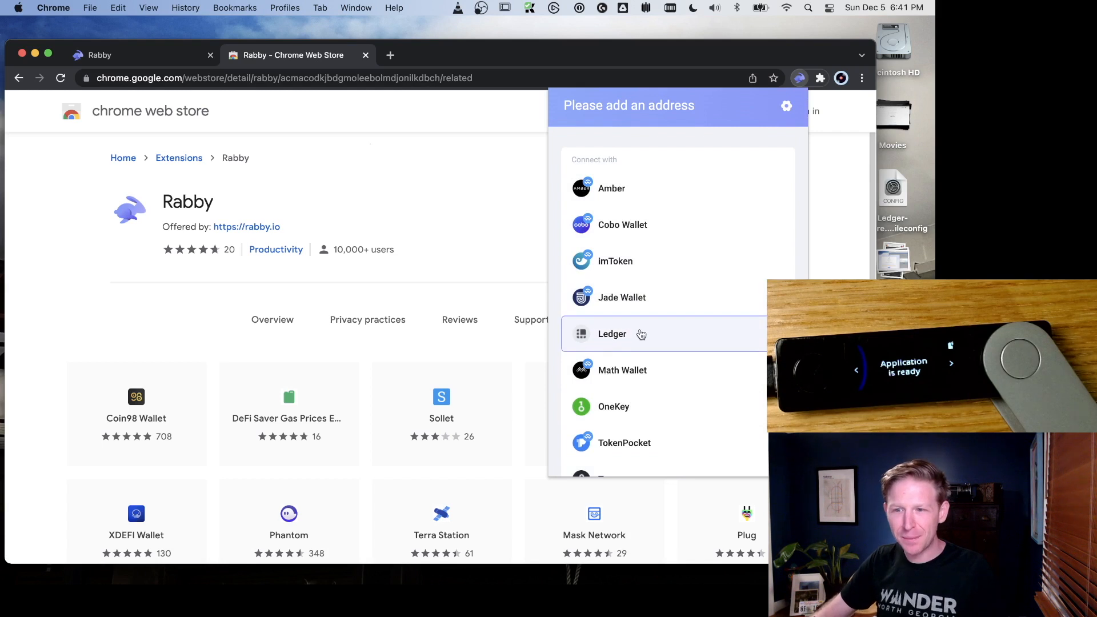
# Step: Pick Ledger from the 'Please add an address' wallet list
pyautogui.click(611, 334)
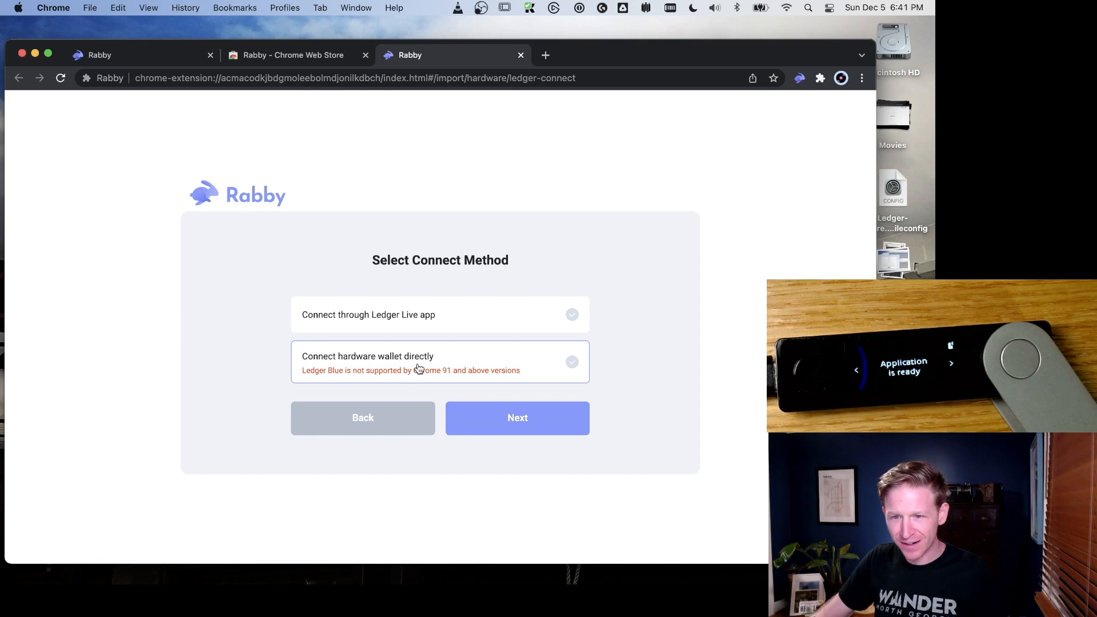
pyautogui.moveTo(305, 384)
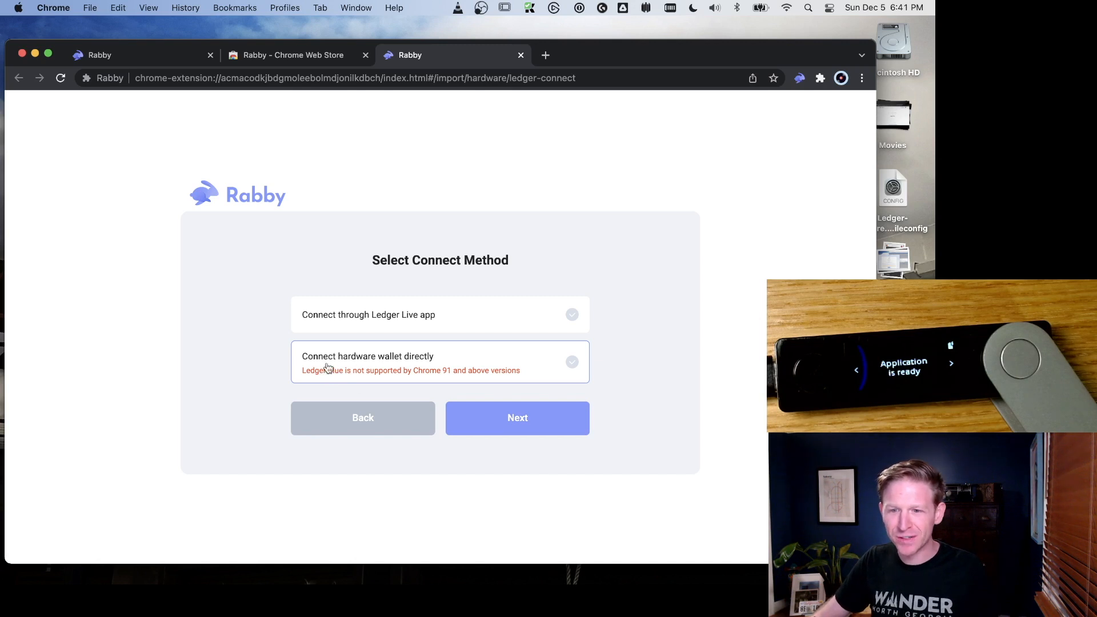
pyautogui.moveTo(340, 384)
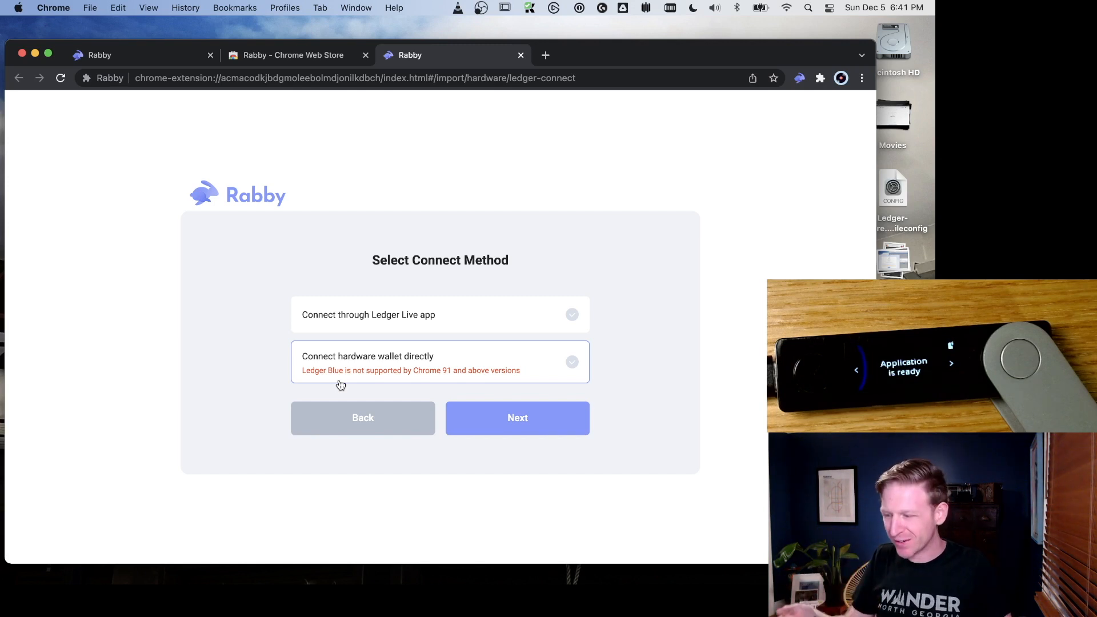
# Step: Choose 'Connect hardware wallet directly' for the Ledger and continue
pyautogui.click(439, 361)
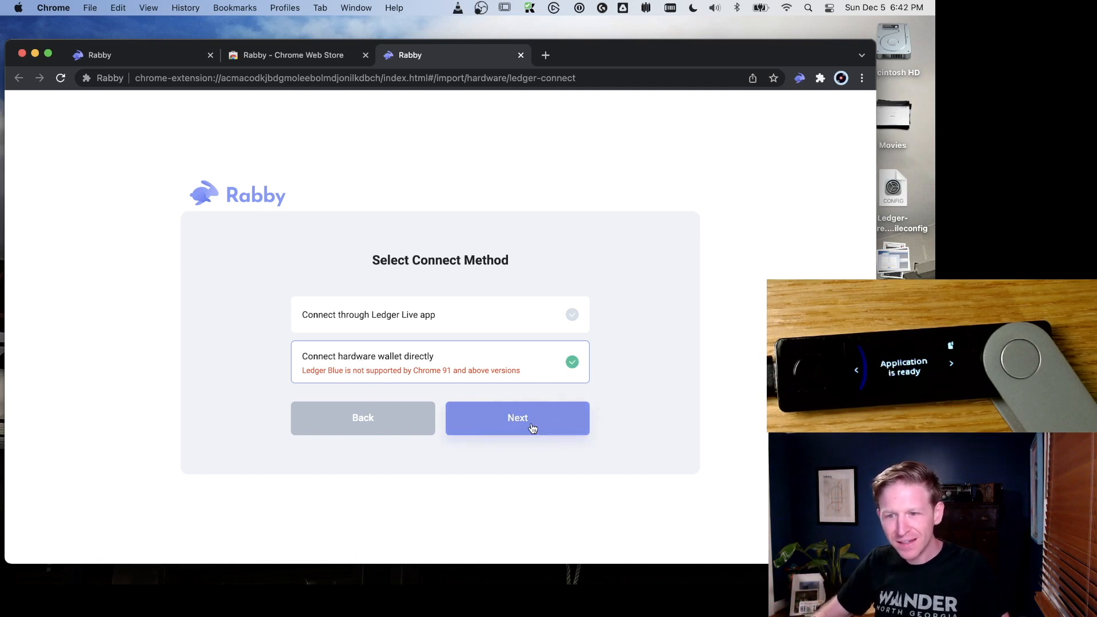
pyautogui.click(517, 418)
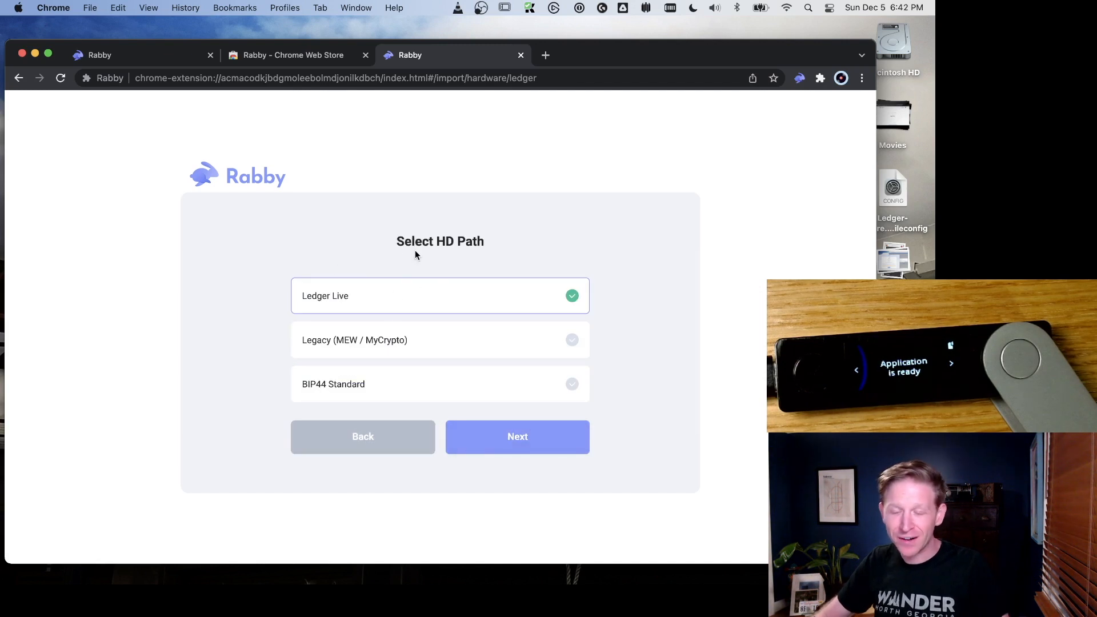
pyautogui.moveTo(453, 241)
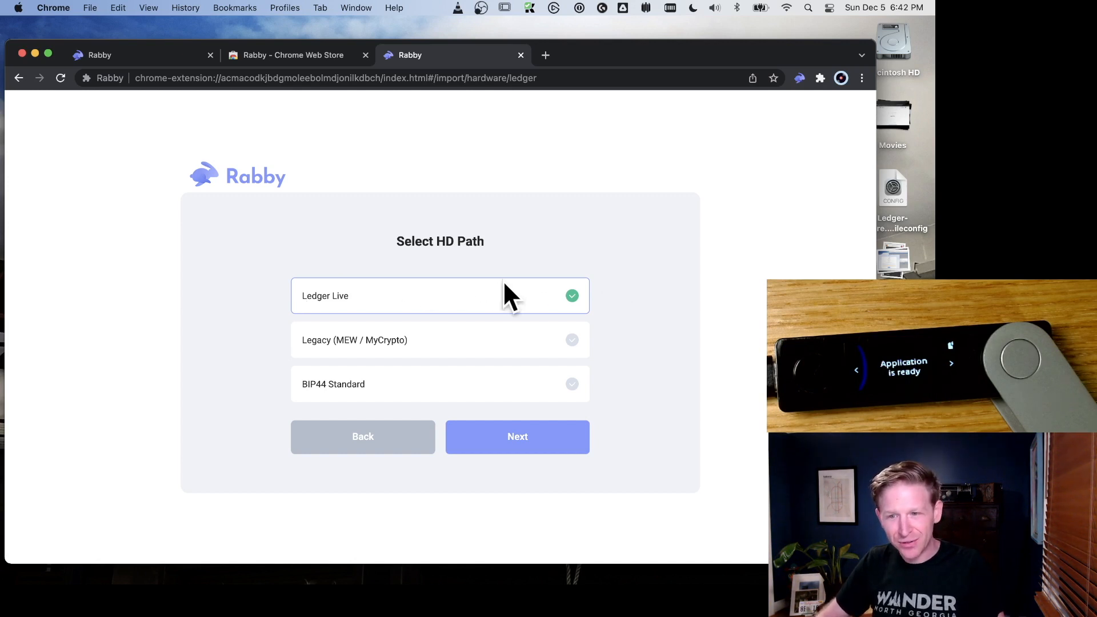
pyautogui.moveTo(483, 310)
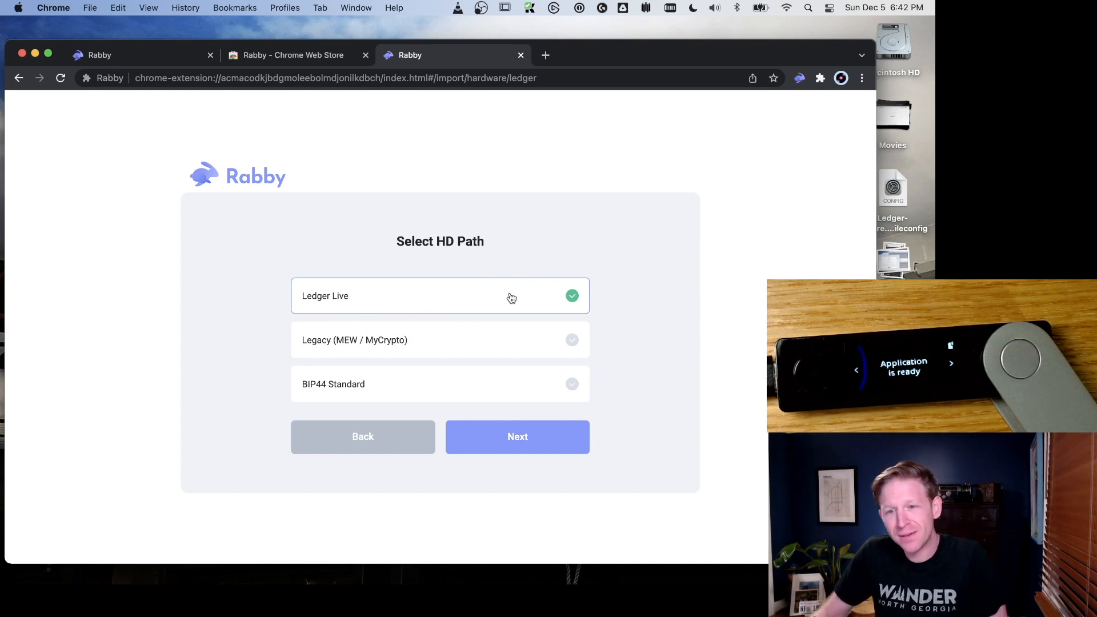
pyautogui.moveTo(272, 420)
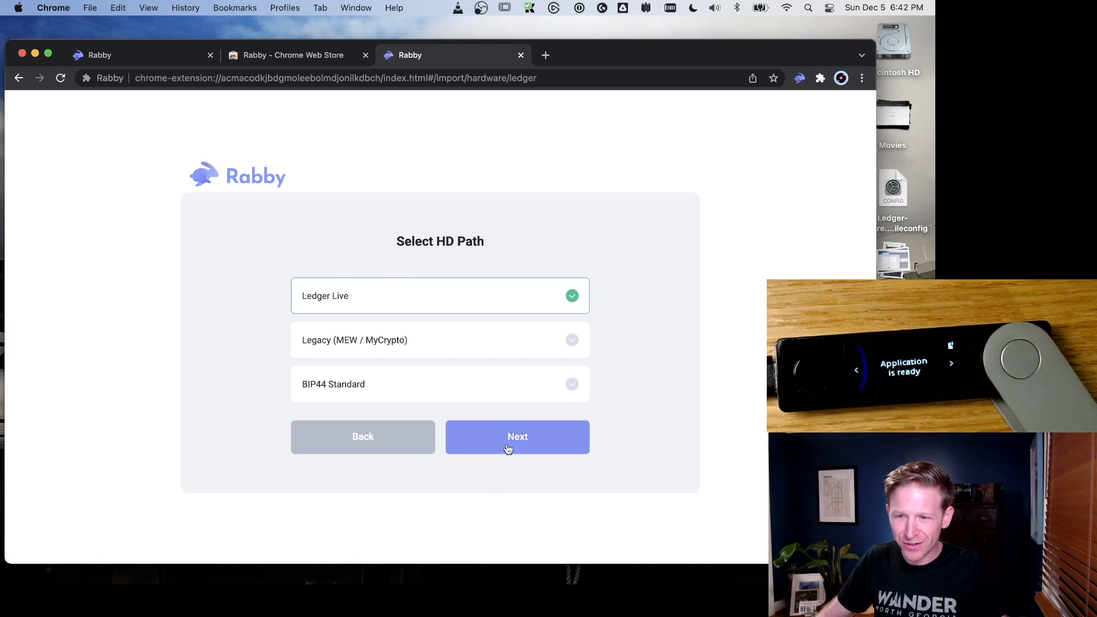
# Step: Confirm the preselected Ledger Live HD path to reach address selection
pyautogui.click(517, 436)
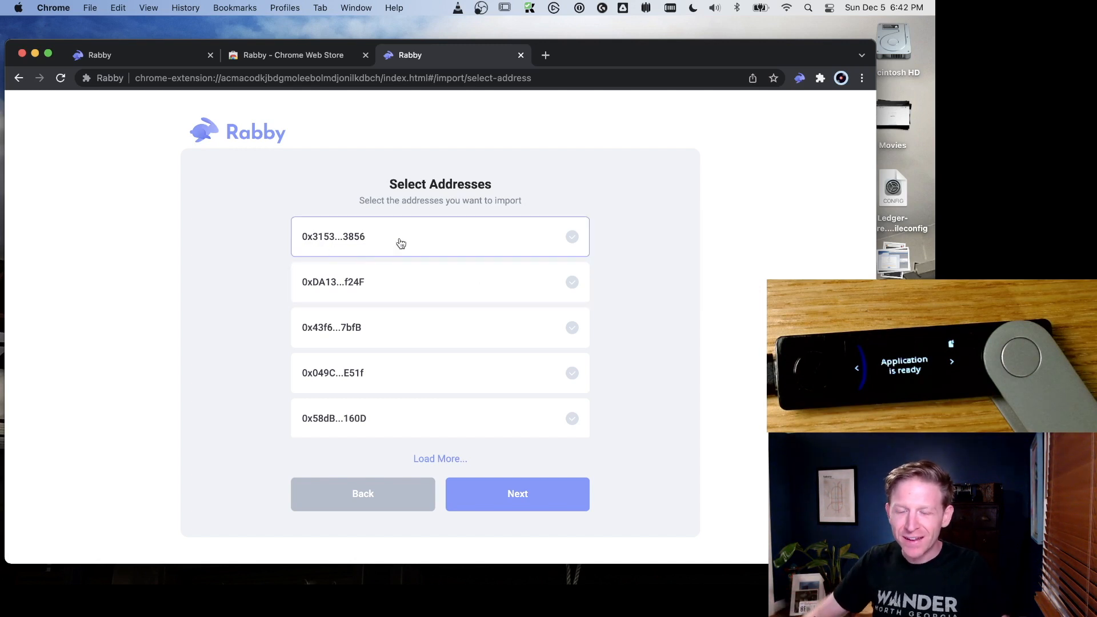
pyautogui.moveTo(484, 256)
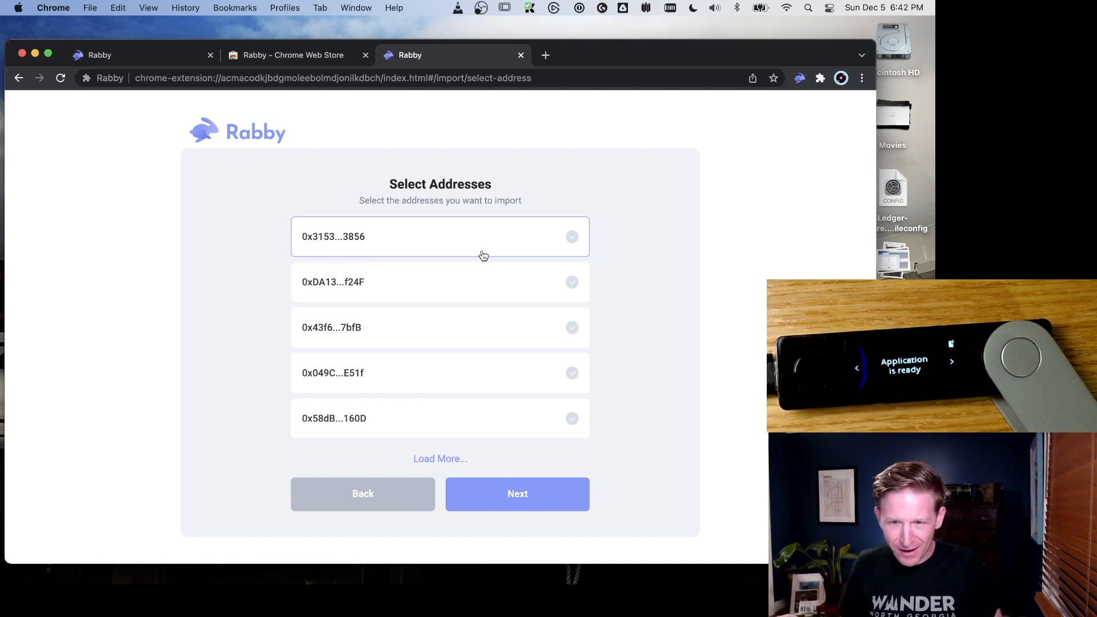
pyautogui.moveTo(441, 246)
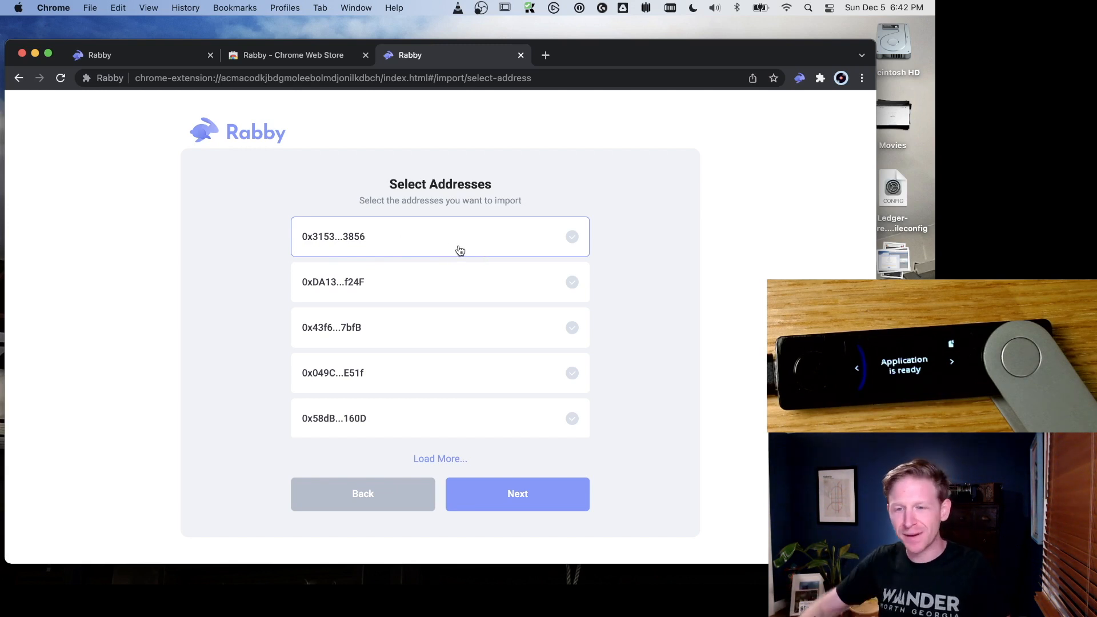
pyautogui.moveTo(343, 233)
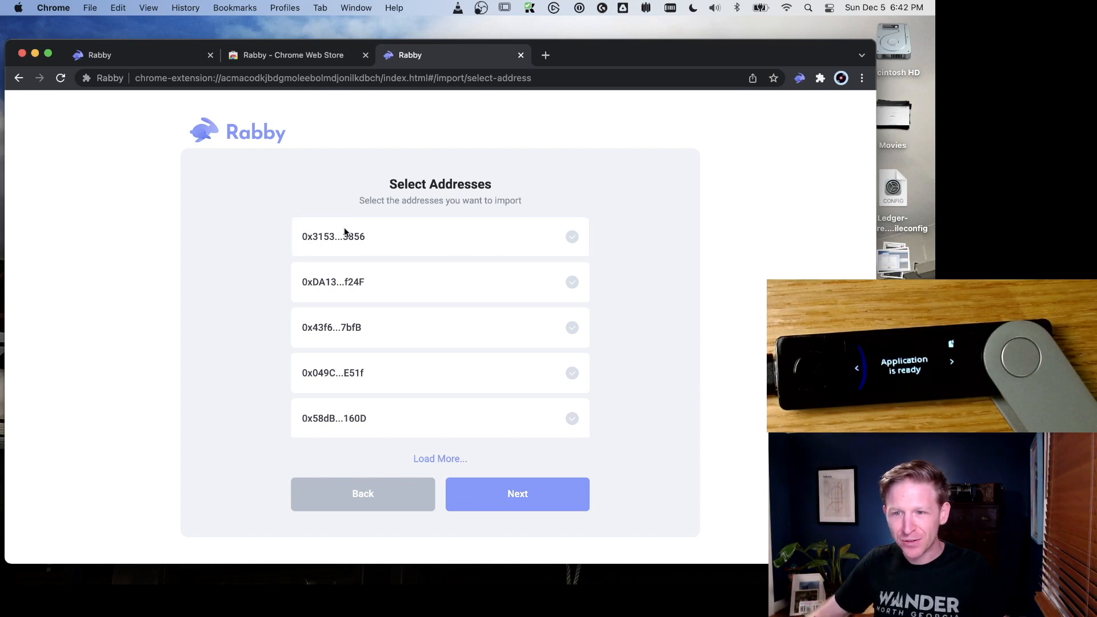
# Step: Tick and import the Ledger address 0x3153...3856
pyautogui.click(440, 237)
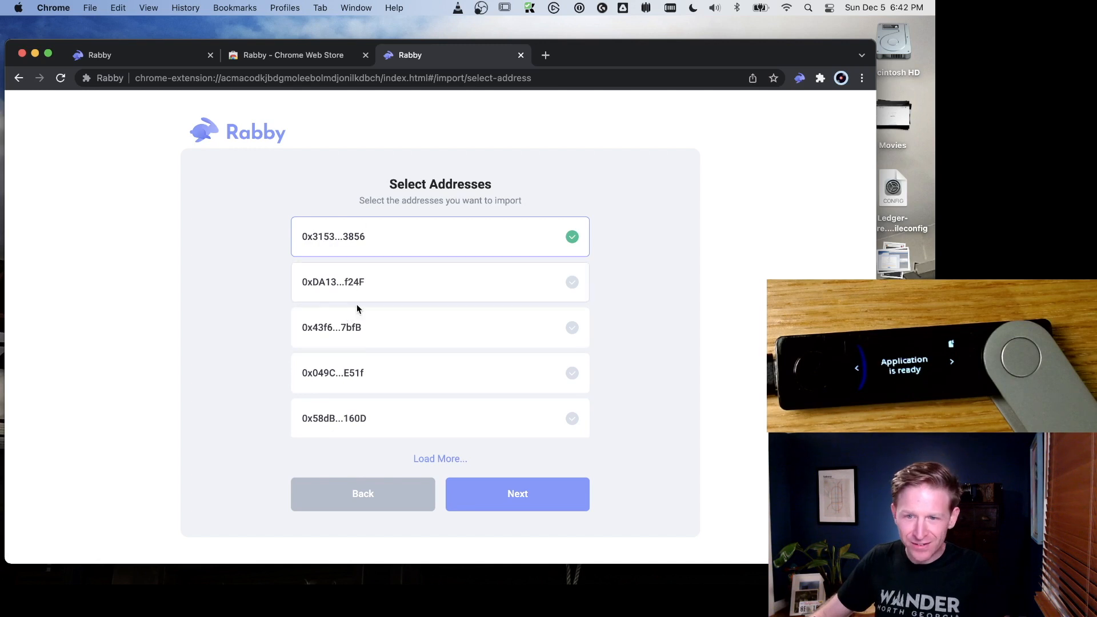
pyautogui.click(516, 493)
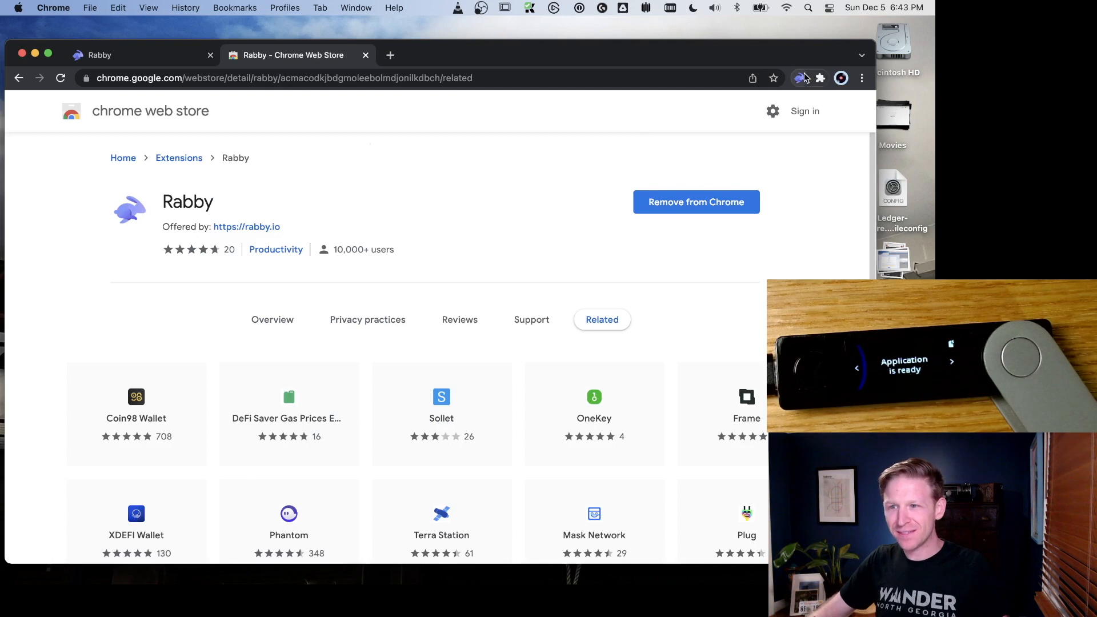
# Step: Check the 3856 account's $259.19 balance in Rabby, then load opensea.io in a new tab
pyautogui.click(800, 78)
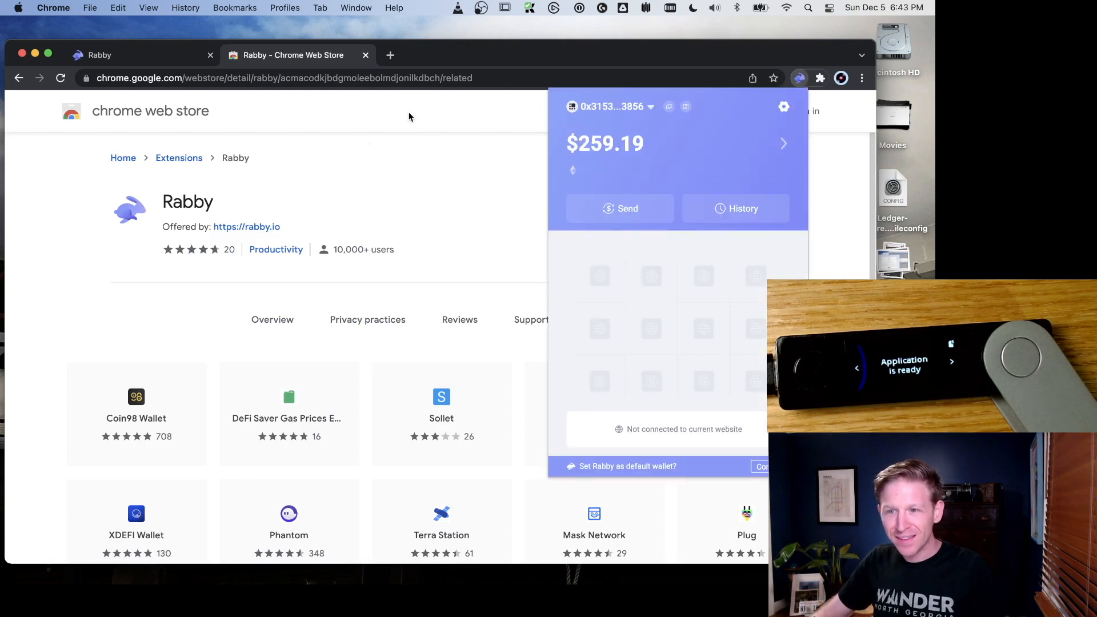
pyautogui.write('opensea.io')
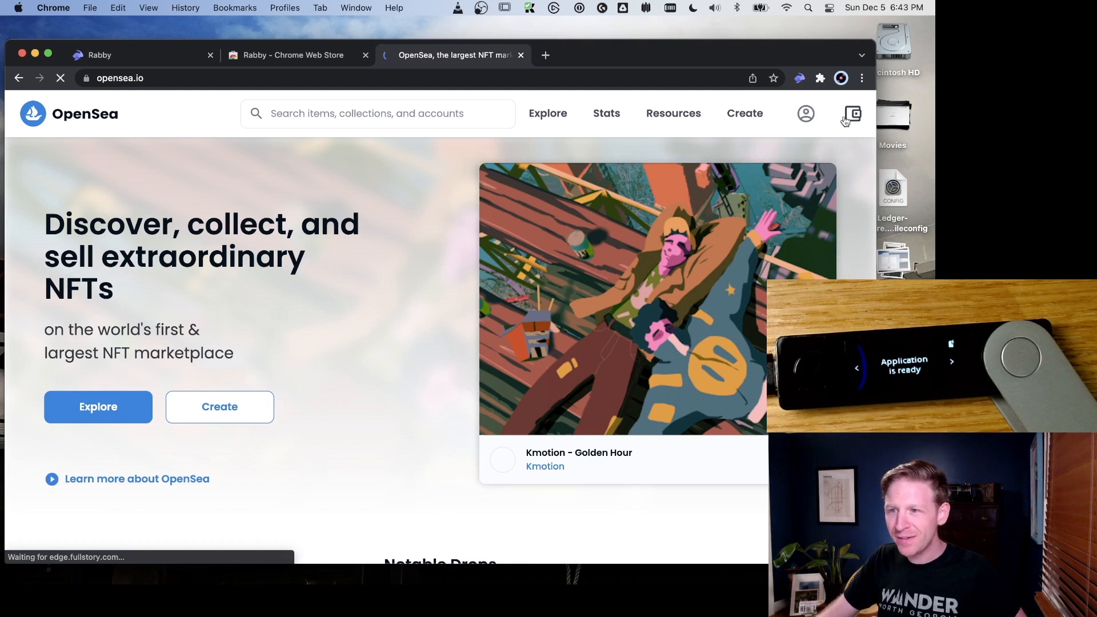
# Step: Connect a wallet to OpenSea by choosing MetaMask from the header's provider list
pyautogui.click(851, 114)
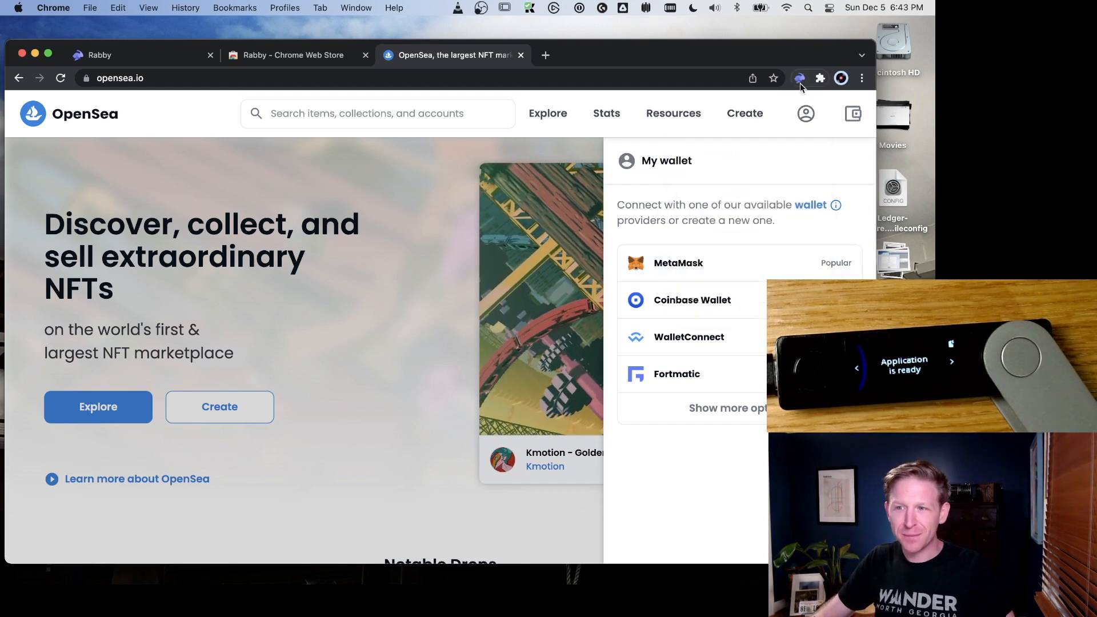
pyautogui.moveTo(678, 262)
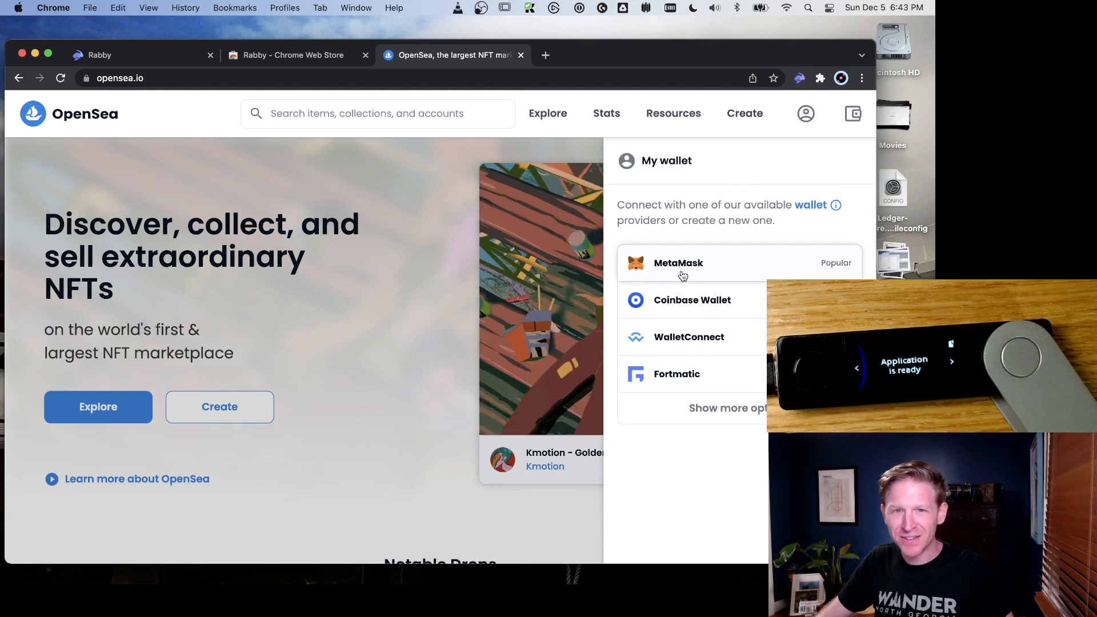
pyautogui.click(678, 262)
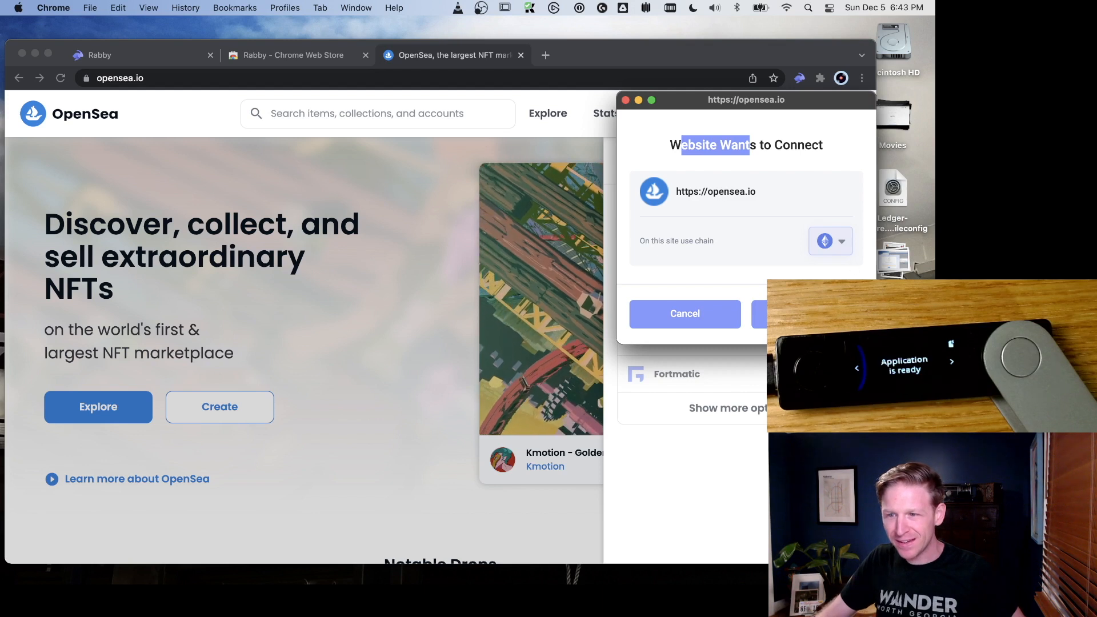
# Step: Connect the account ending 3856 to OpenSea on Ethereum, then dismiss OpenSea's wallet panel
pyautogui.click(830, 241)
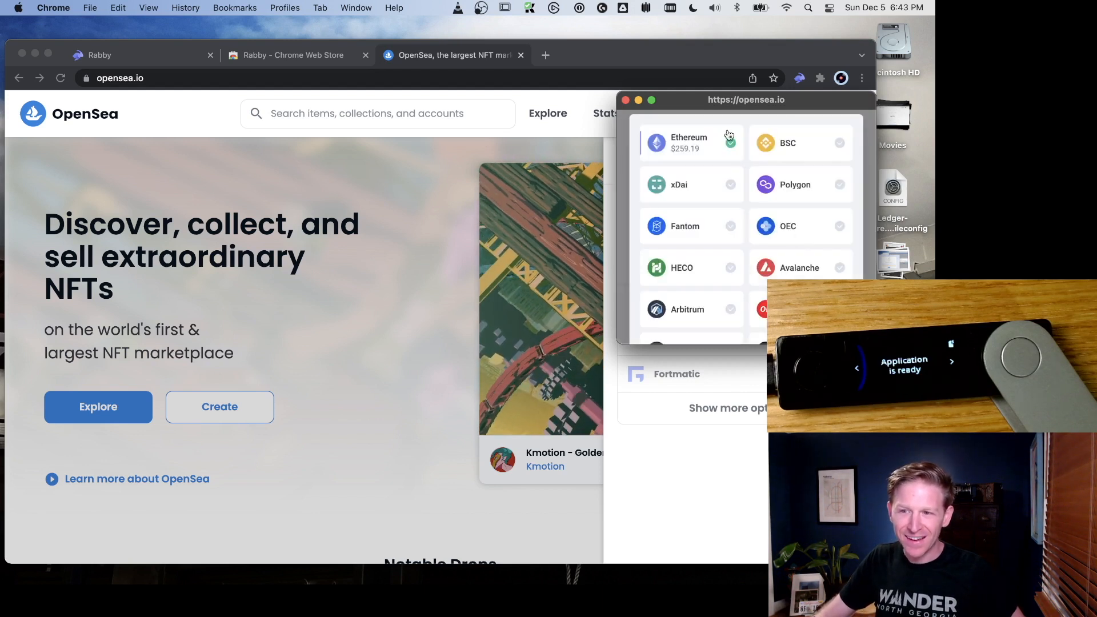
pyautogui.click(689, 142)
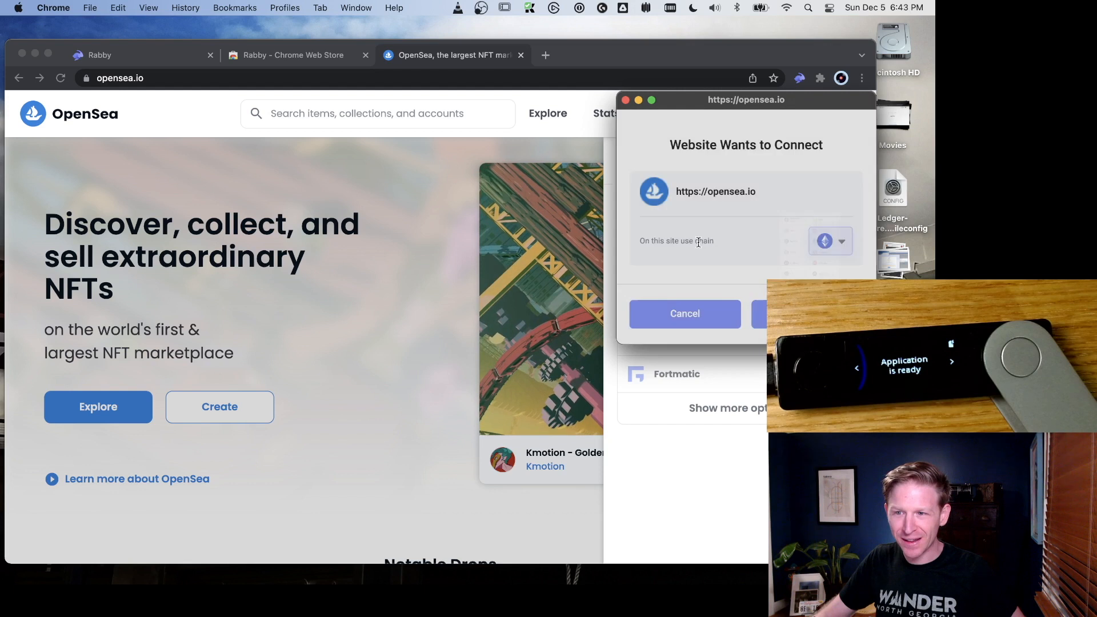
pyautogui.click(684, 314)
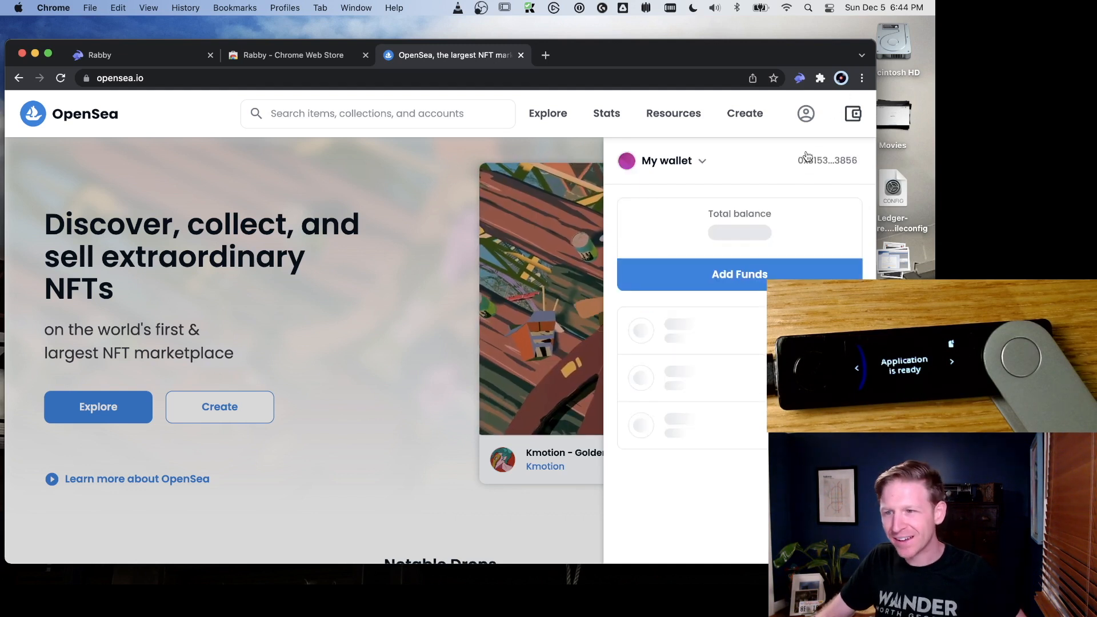
pyautogui.click(806, 113)
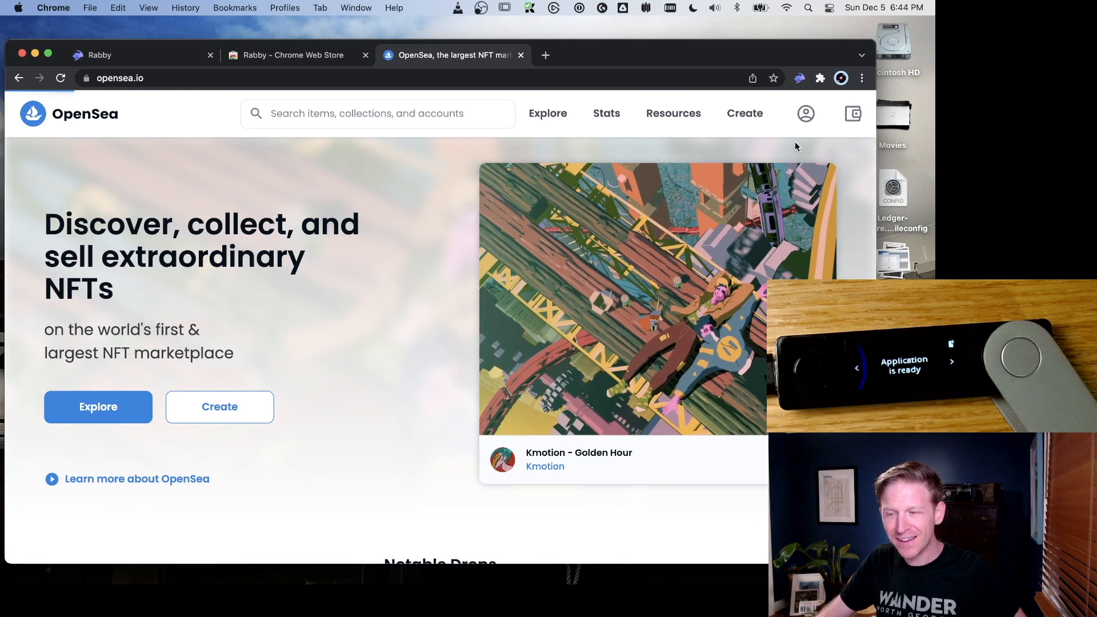
# Step: Start OpenSea sign-in from the profile icon and sign the message in Rabby
pyautogui.click(804, 113)
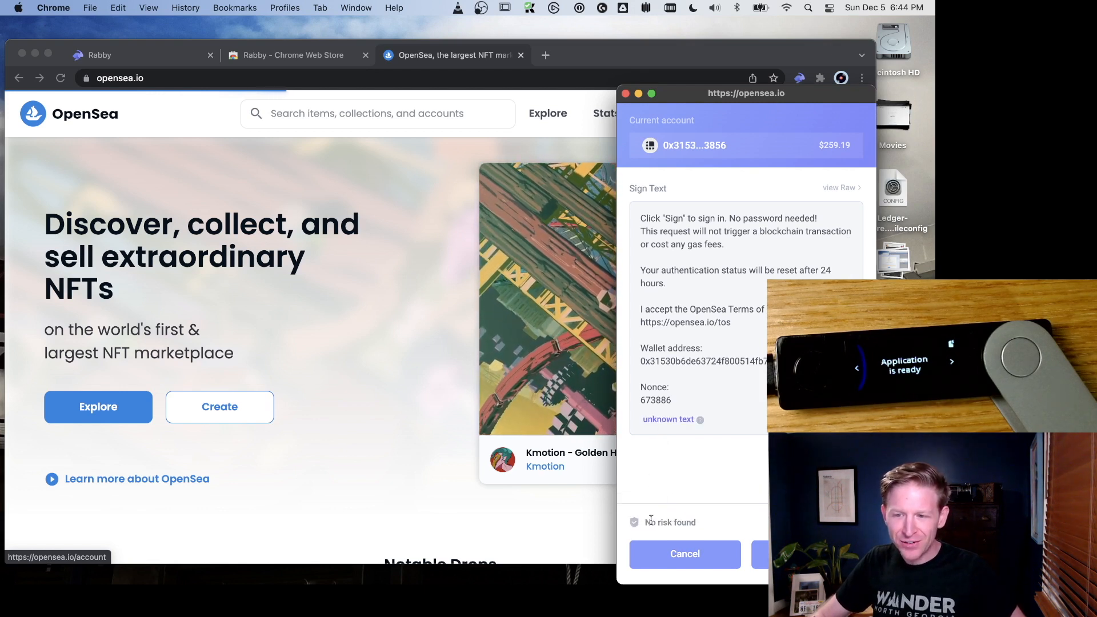
pyautogui.doubleClick(657, 521)
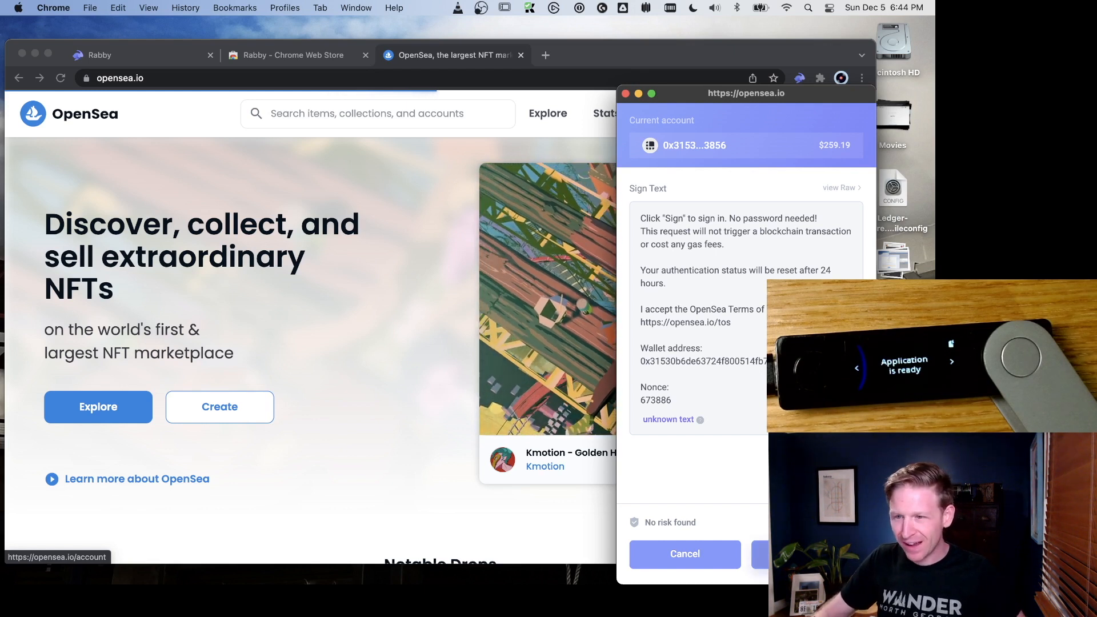
pyautogui.click(765, 554)
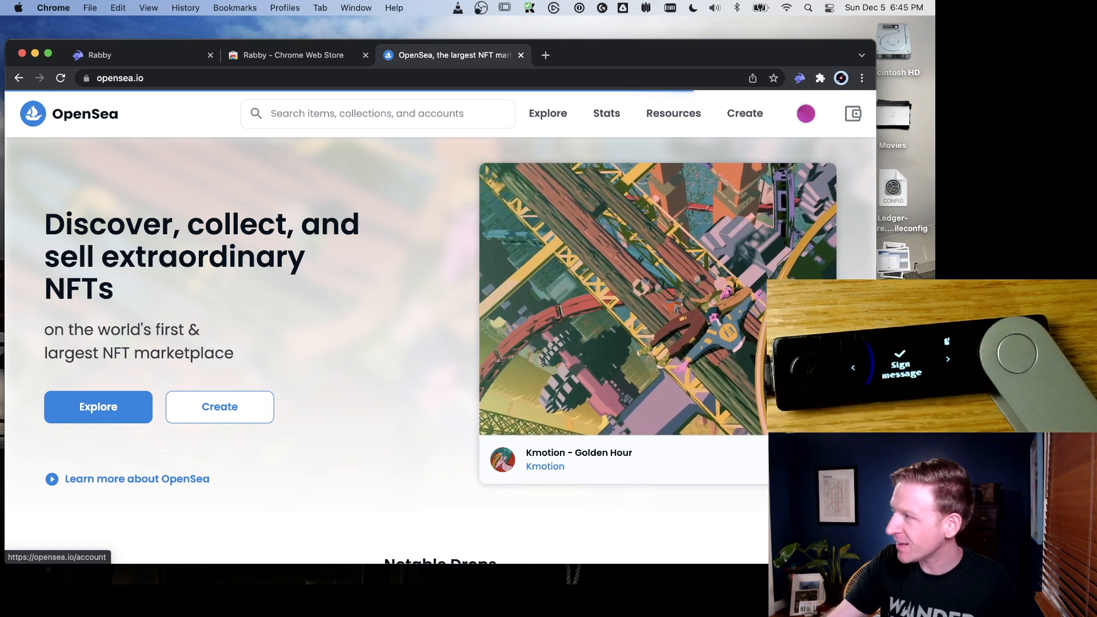
# Step: Open OpenSea's Profile Settings page, then a new blank browser tab
pyautogui.click(805, 113)
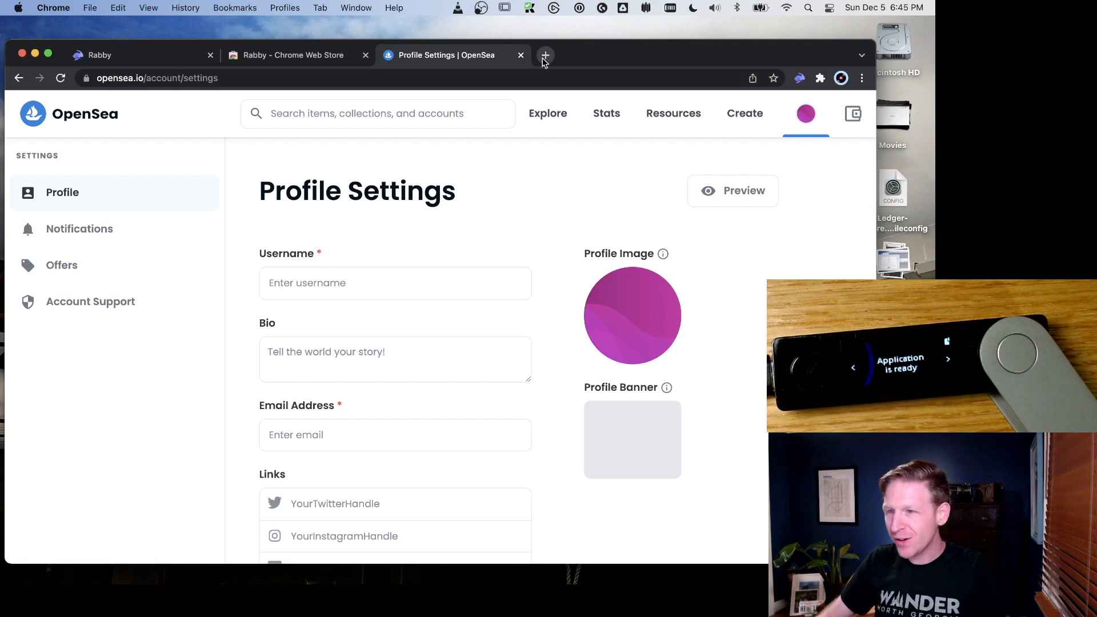
pyautogui.click(545, 55)
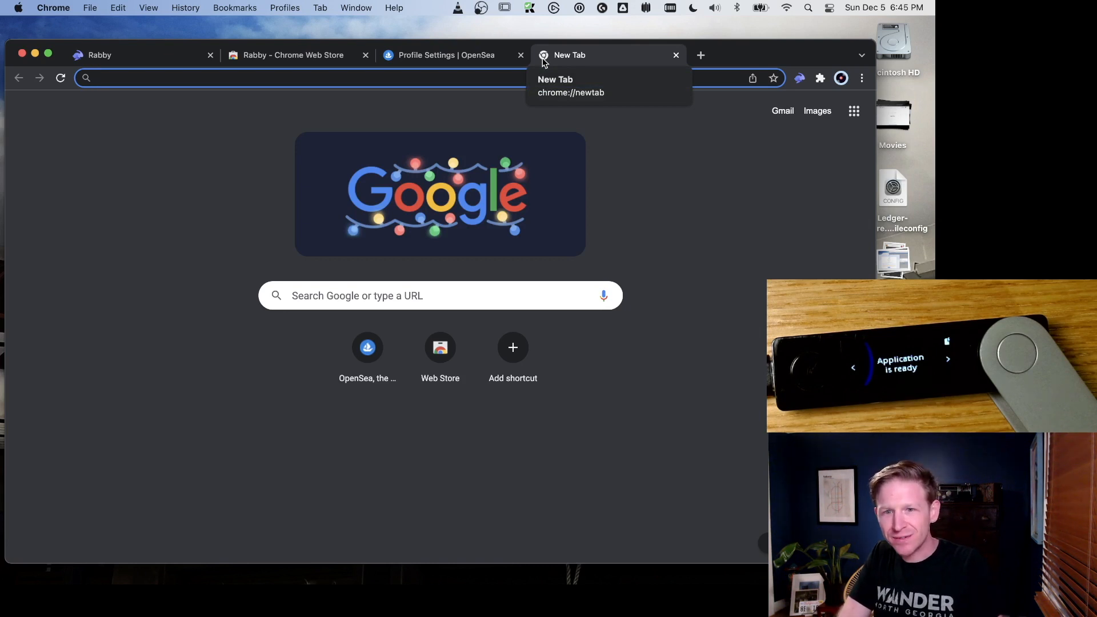
# Step: Load quickswap.exchange in the new tab's address bar
pyautogui.write('quickbooks')
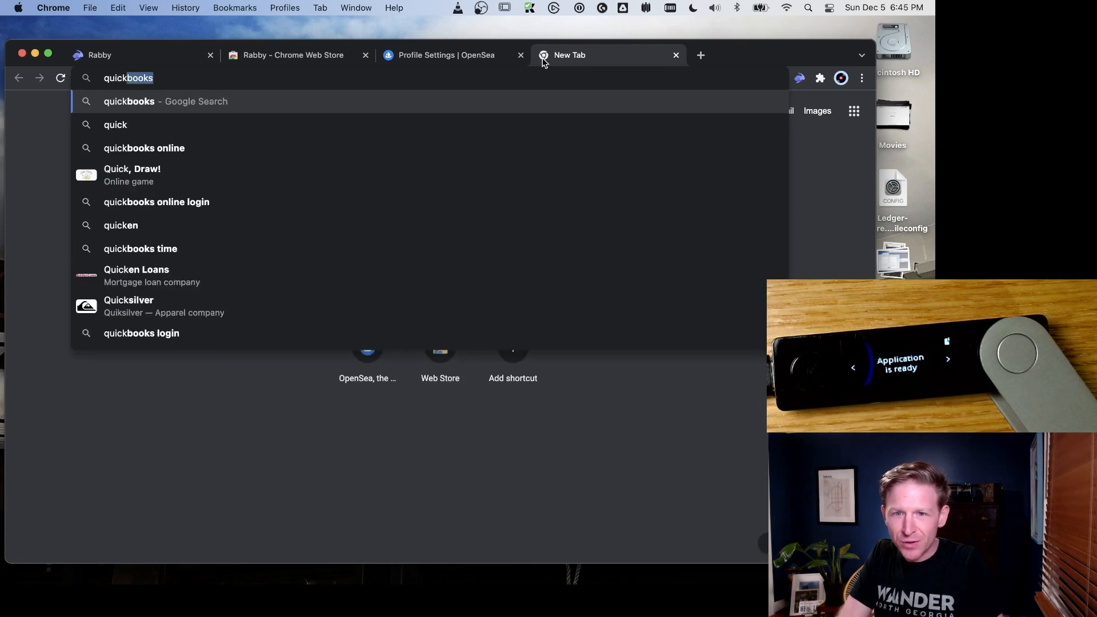
pyautogui.write('quickswap.')
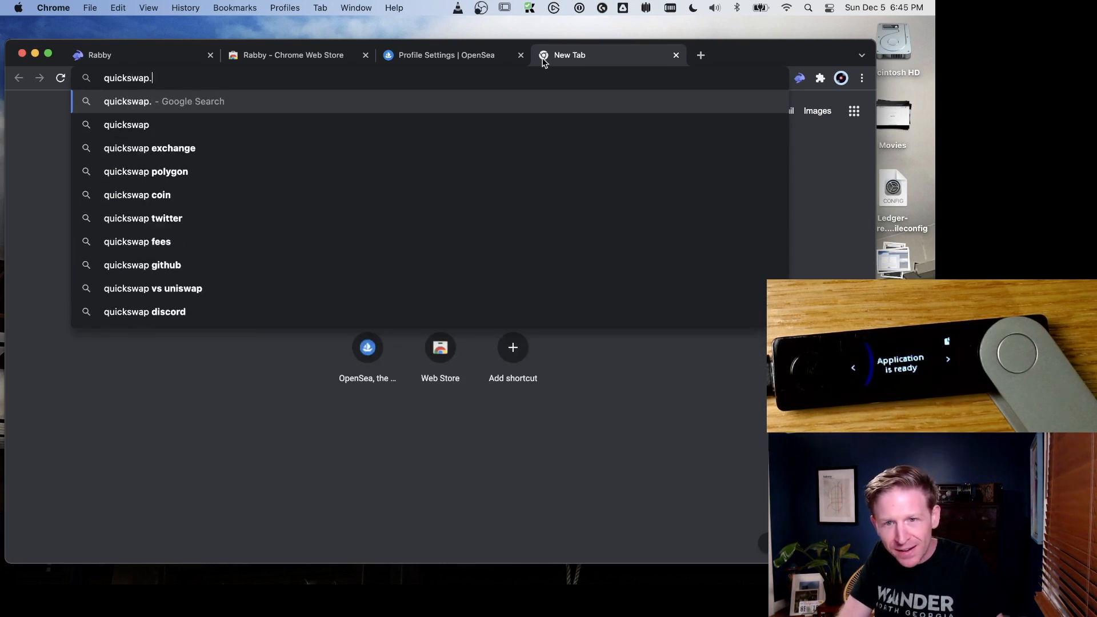
pyautogui.write('exchange/#/swap')
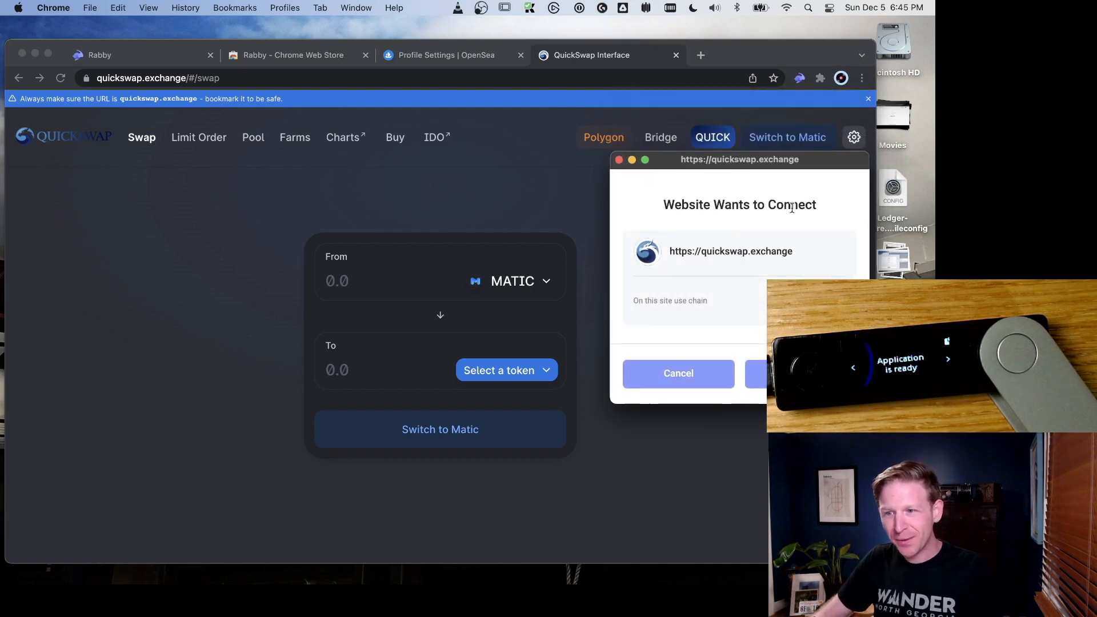
# Step: Approve QuickSwap's connection to the wallet ending 3856 on Polygon
pyautogui.moveTo(688, 251); pyautogui.dragTo(759, 252)
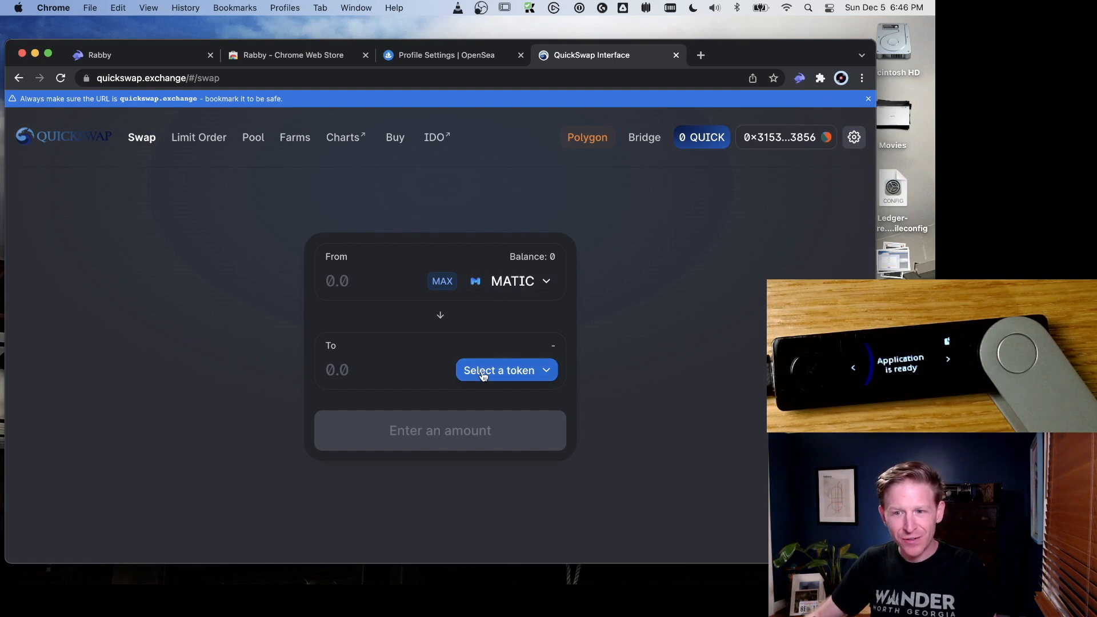
pyautogui.moveTo(498, 411)
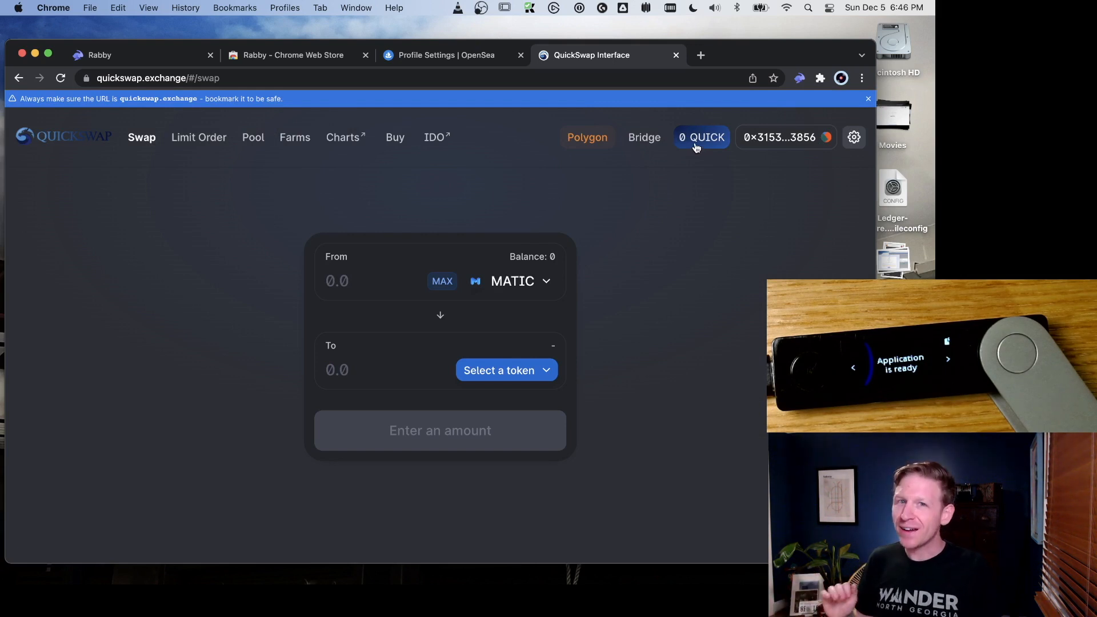
pyautogui.moveTo(686, 125)
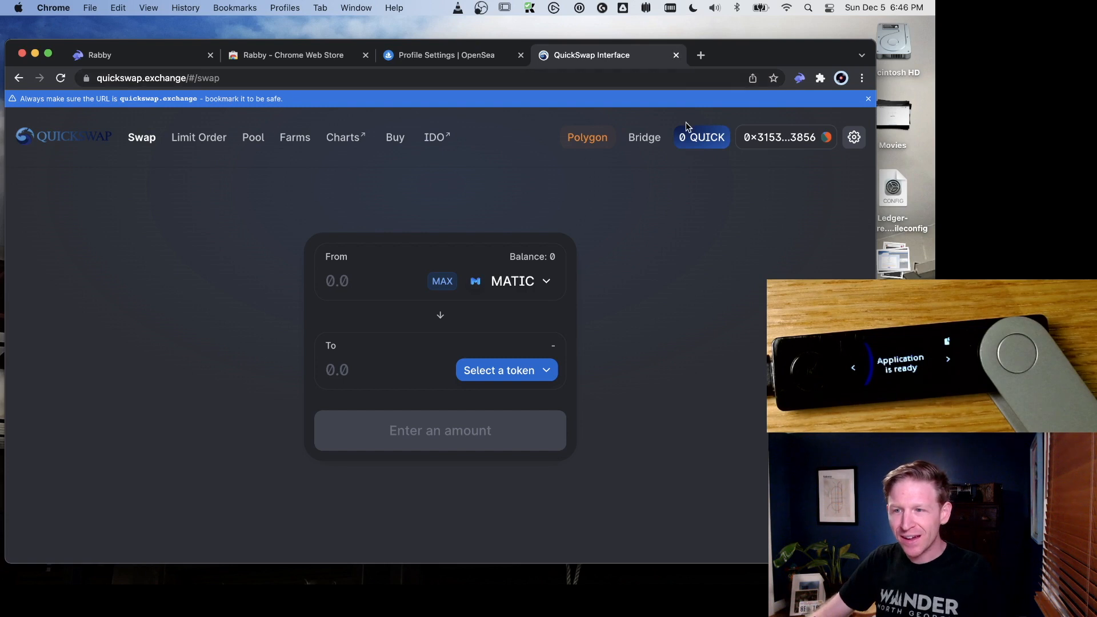